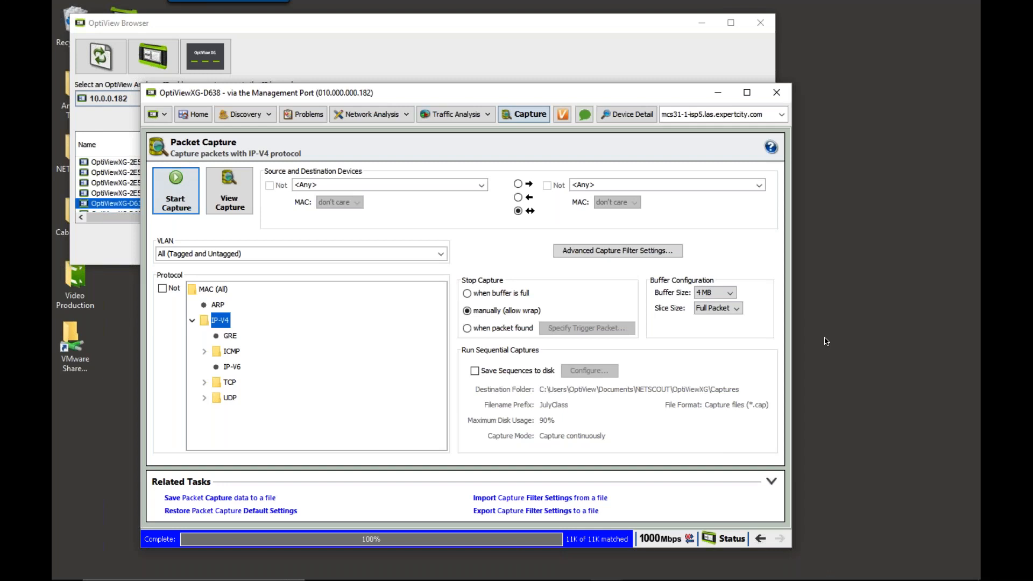
{"action": "mouse_move", "coordinate": [473, 357]}
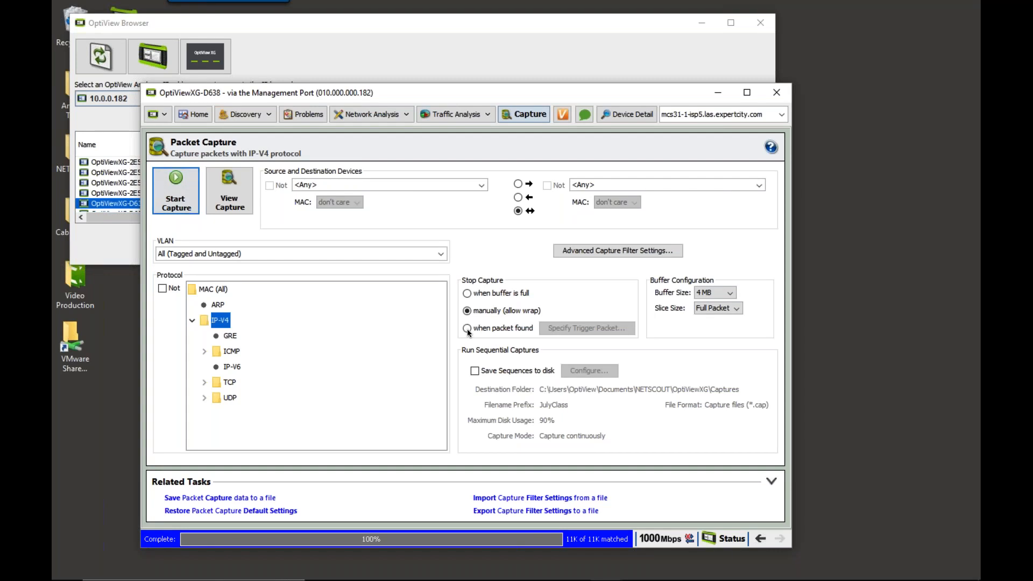
Set Stop Capture to 'when packet found' so the capture ends on a trigger packet
{"action": "left_click", "coordinate": [465, 328]}
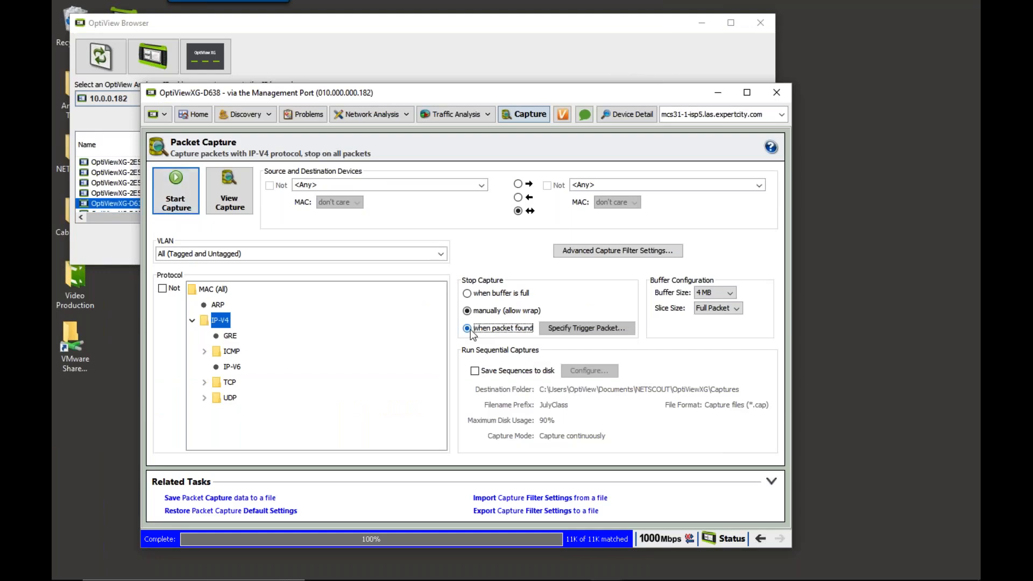
{"action": "left_click", "coordinate": [465, 327]}
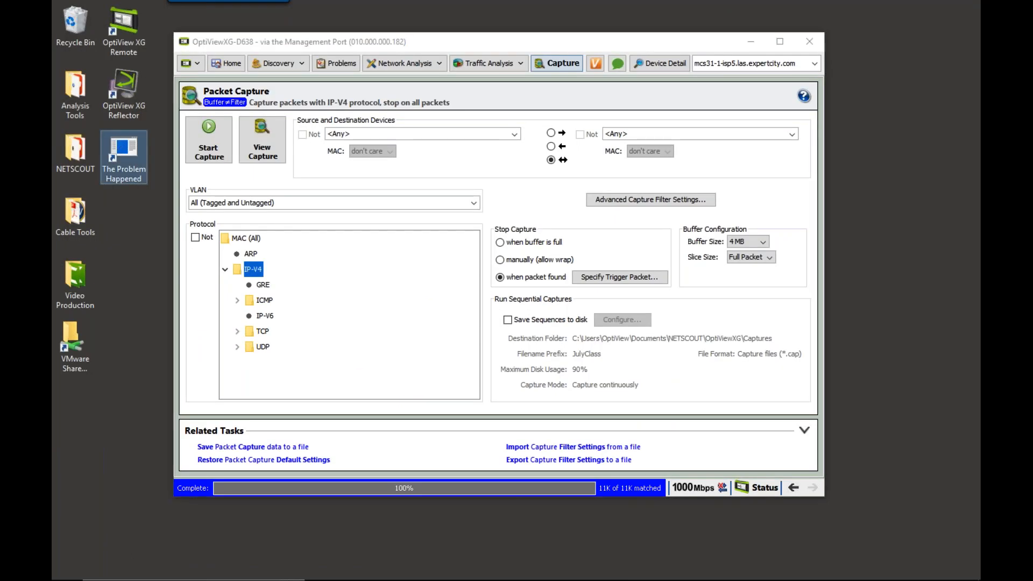
{"action": "right_click", "coordinate": [123, 156]}
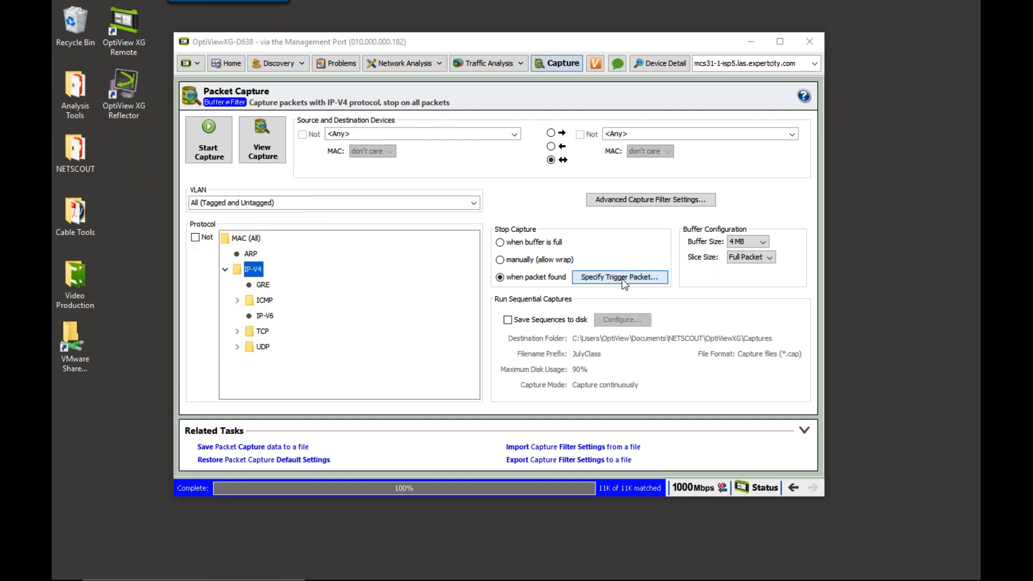
Define a one-way trigger packet whose destination device is 12.127.17.72
{"action": "left_click", "coordinate": [619, 277]}
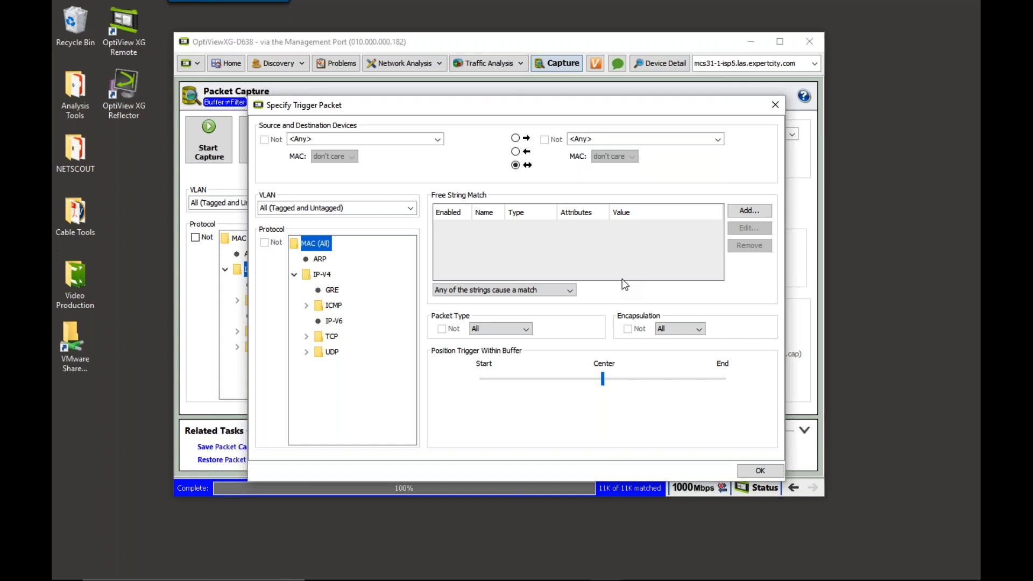
{"action": "mouse_move", "coordinate": [512, 187]}
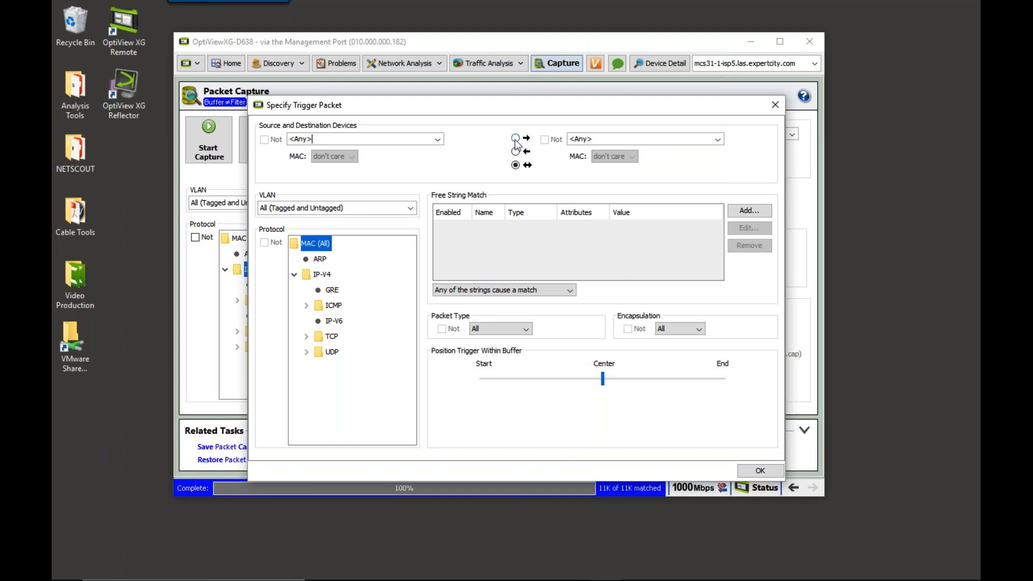
{"action": "left_click", "coordinate": [515, 138]}
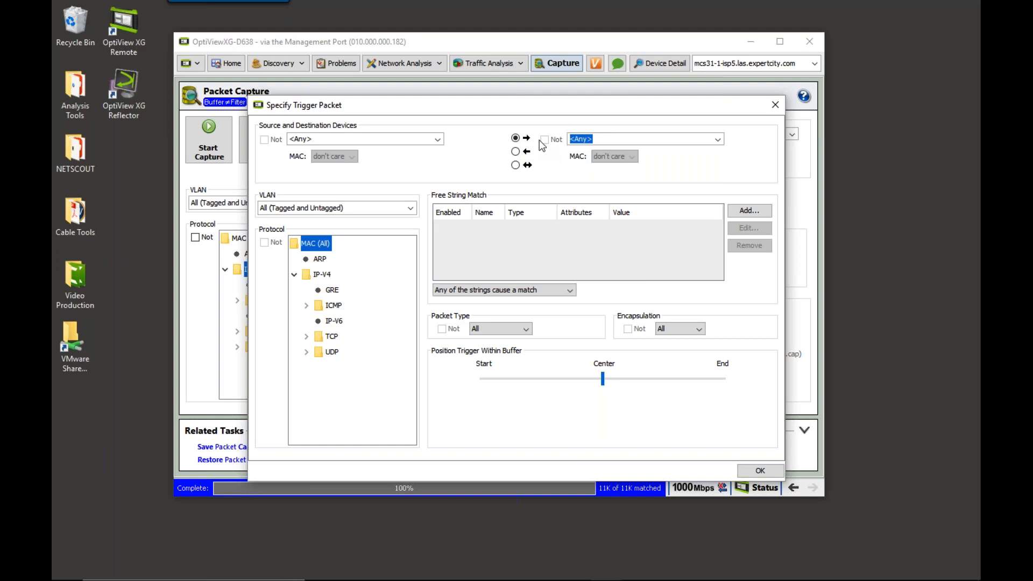
{"action": "type", "text": "12.127."}
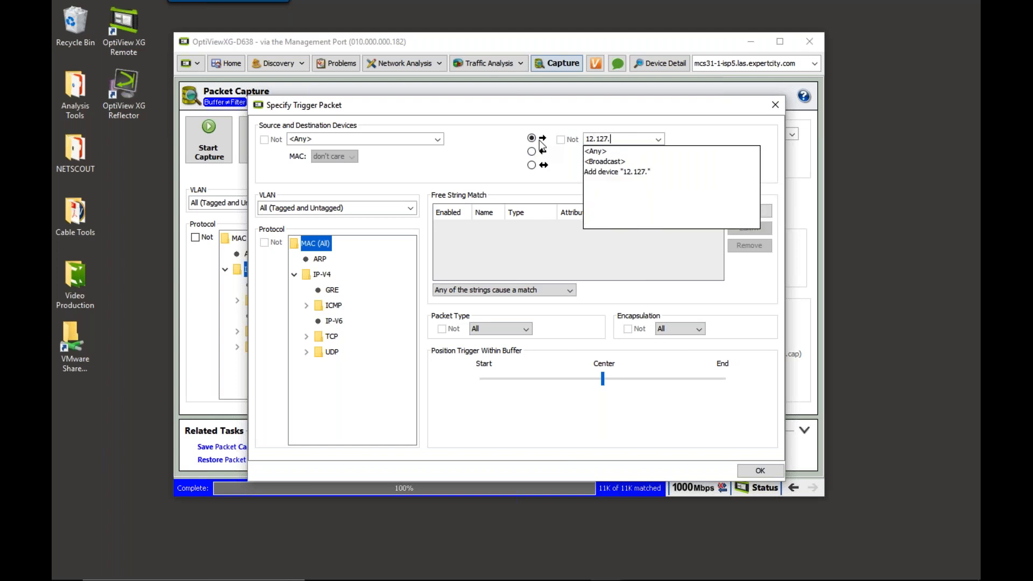
{"action": "type", "text": "17.72"}
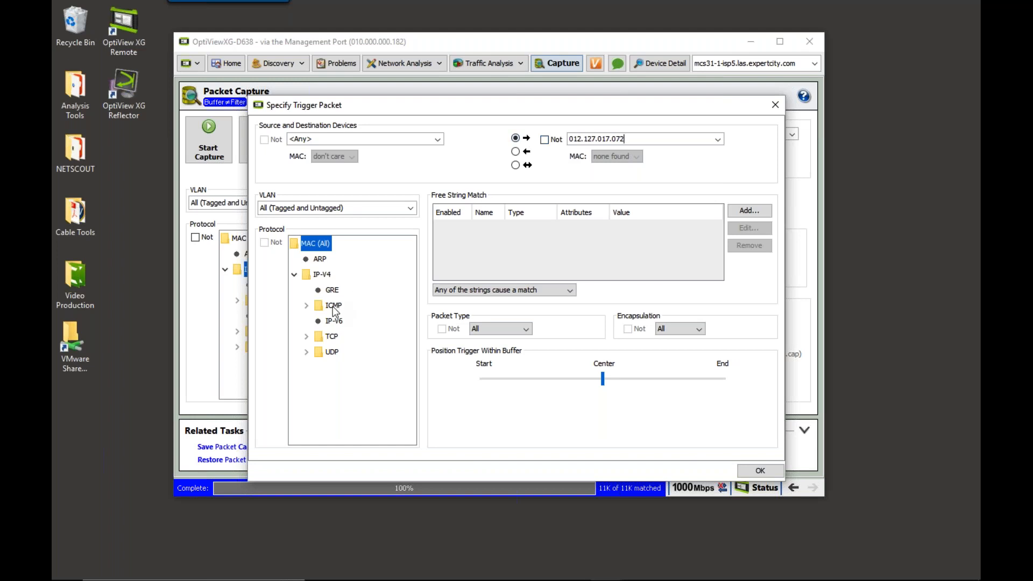
Select ICMP under IP-V4 as the trigger packet's protocol
{"action": "left_click", "coordinate": [334, 306]}
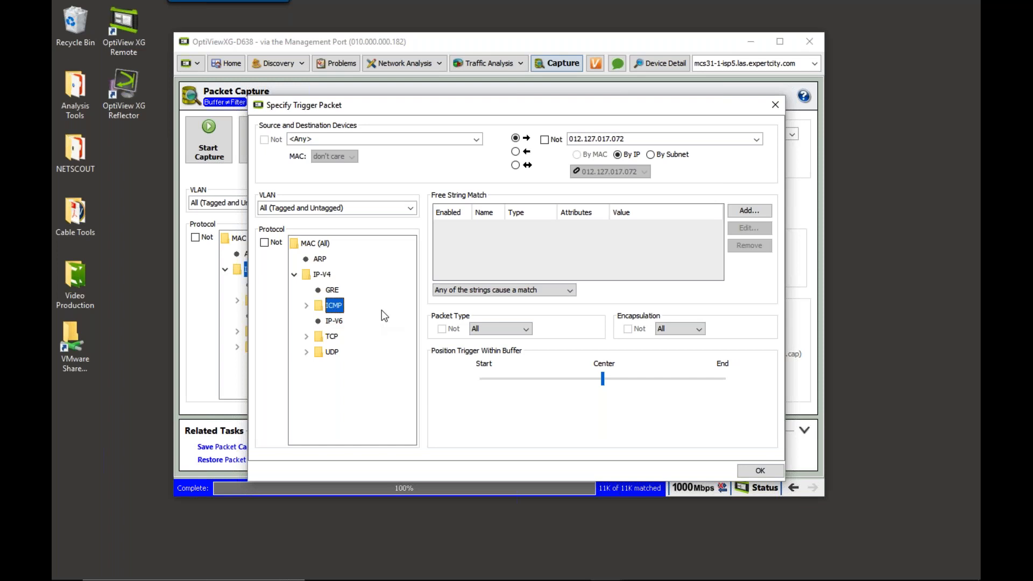
{"action": "mouse_move", "coordinate": [460, 361]}
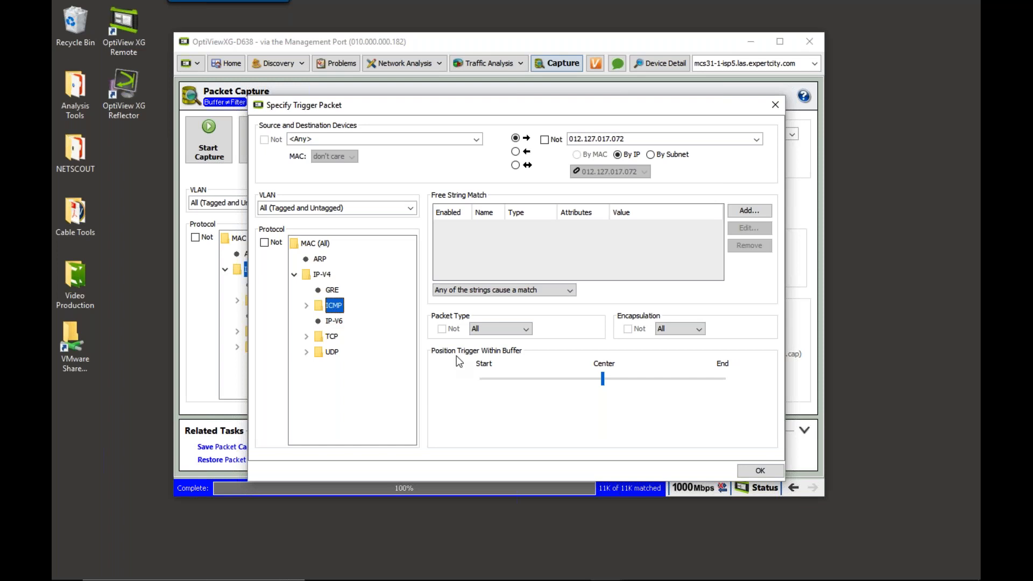
{"action": "mouse_move", "coordinate": [648, 420]}
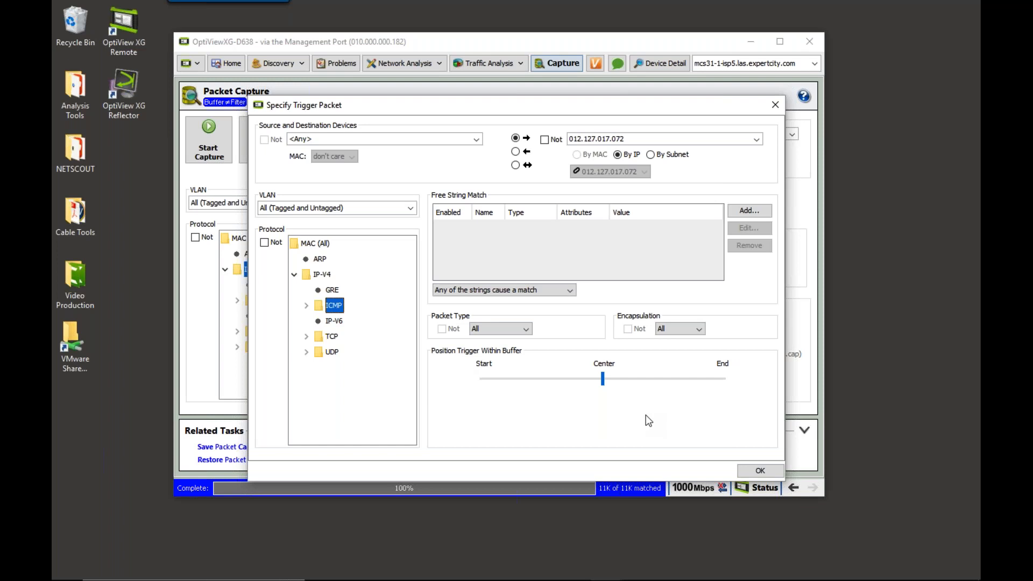
{"action": "mouse_move", "coordinate": [729, 392]}
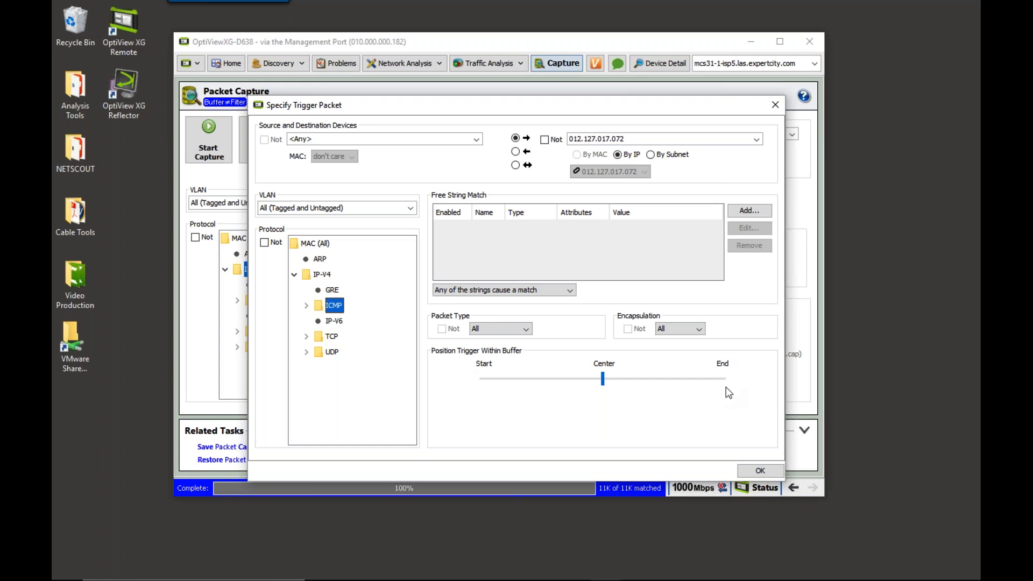
{"action": "mouse_move", "coordinate": [480, 392]}
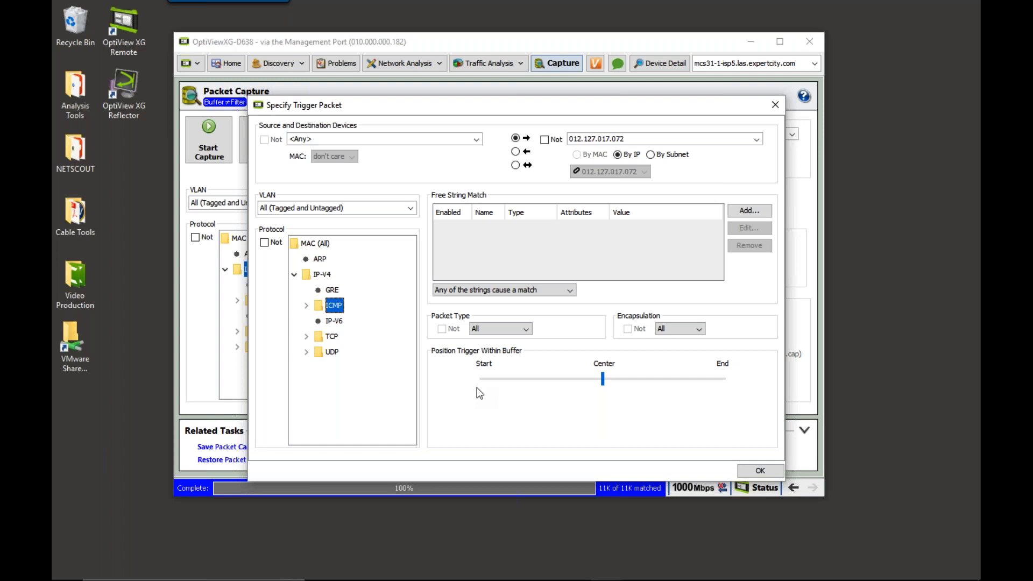
{"action": "mouse_move", "coordinate": [607, 396]}
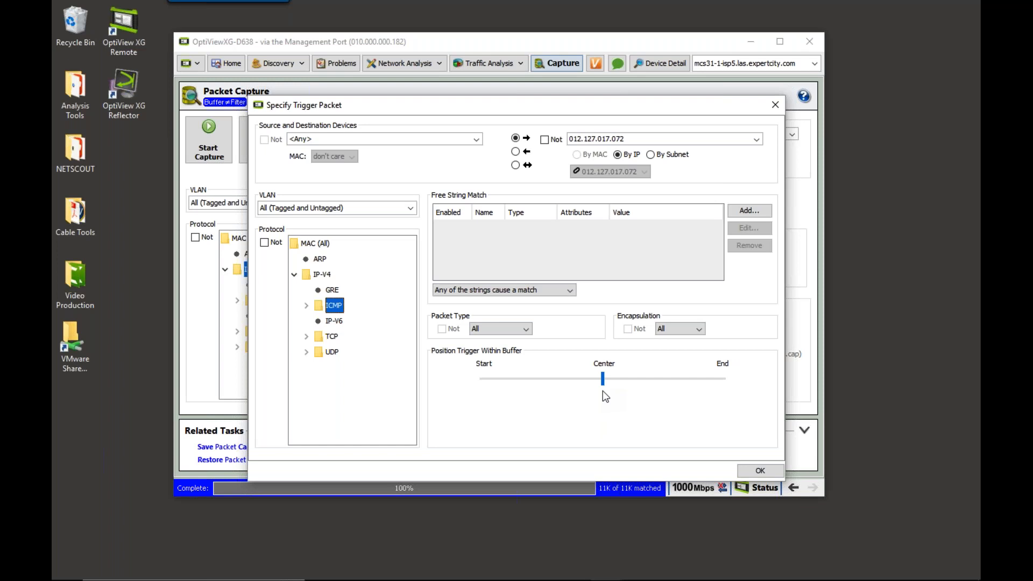
{"action": "mouse_move", "coordinate": [656, 407]}
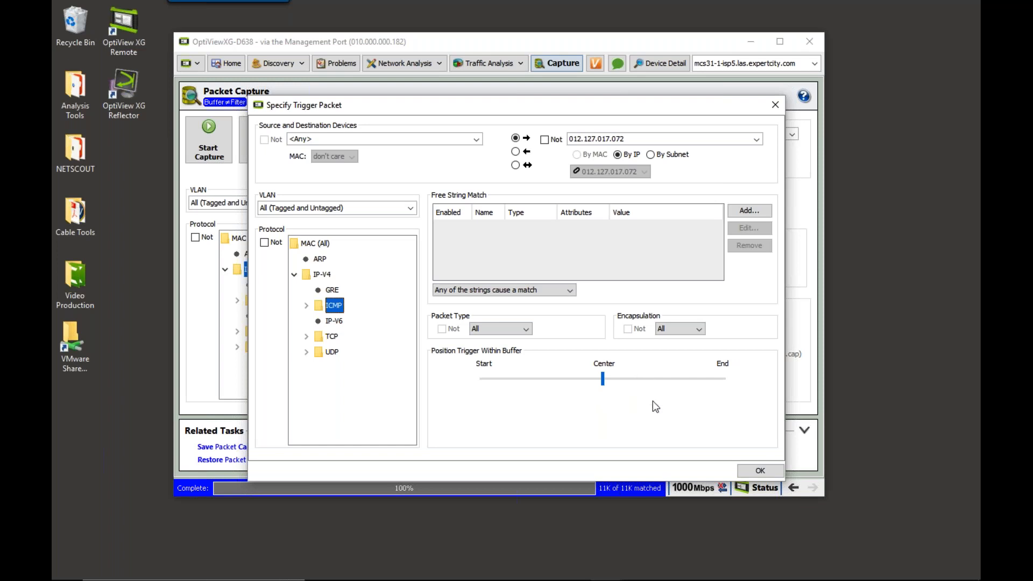
Confirm the ICMP trigger and start a new capture, overwriting the existing buffer
{"action": "left_click", "coordinate": [760, 471]}
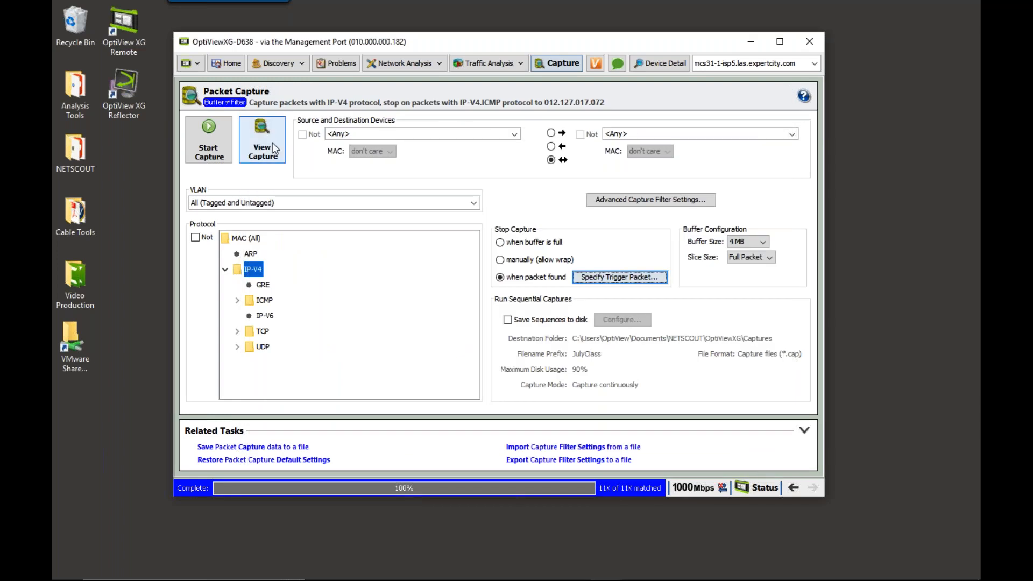
{"action": "left_click", "coordinate": [209, 139]}
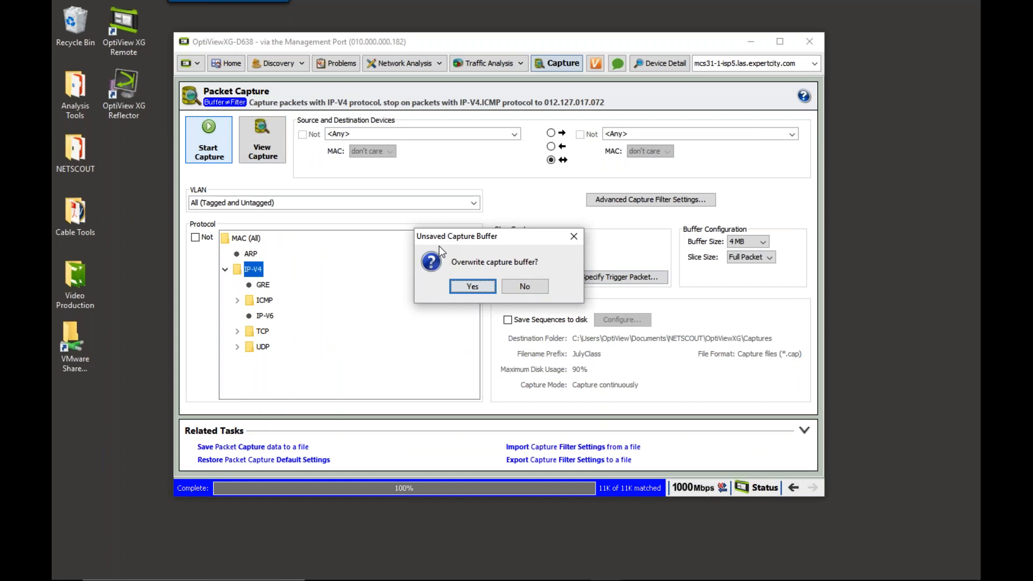
{"action": "left_click", "coordinate": [472, 286]}
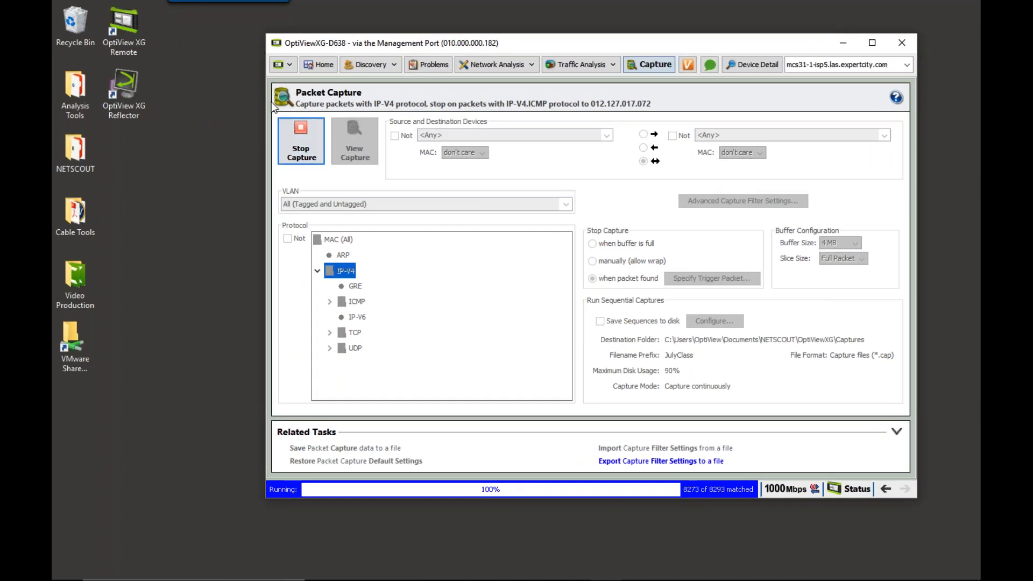
{"action": "mouse_move", "coordinate": [187, 152]}
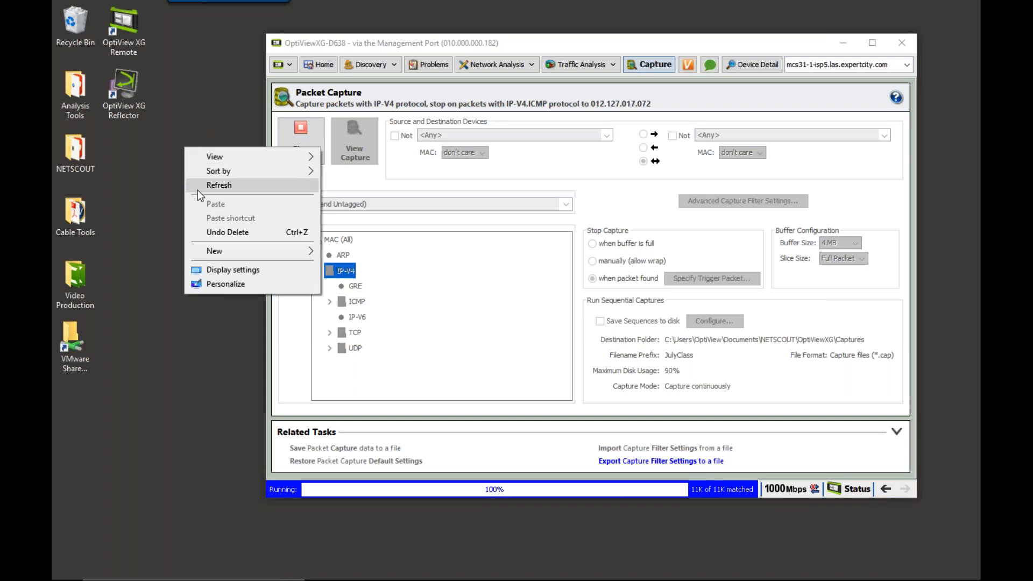
{"action": "mouse_move", "coordinate": [219, 257]}
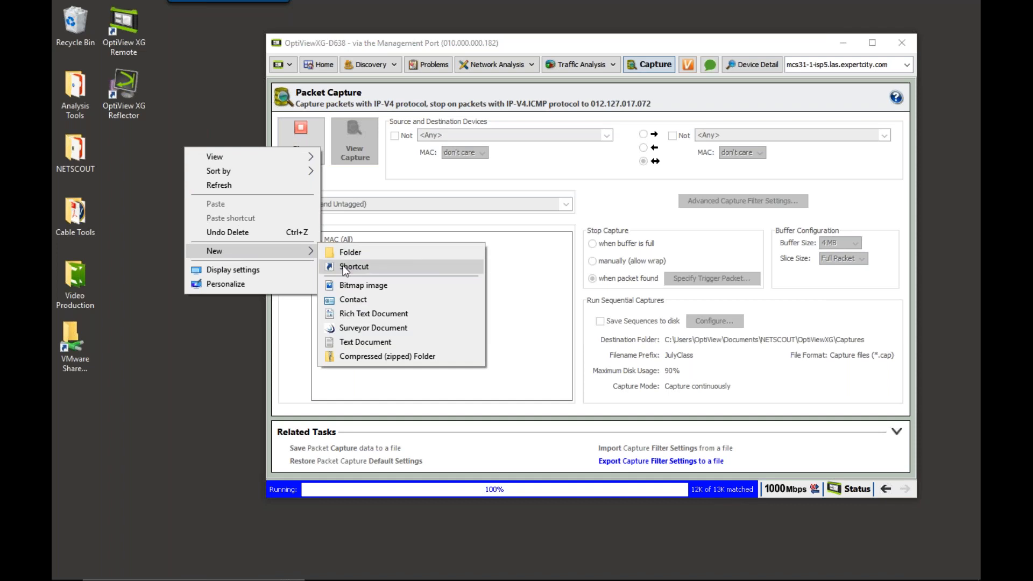
Create a new desktop shortcut with location 'ping 12.127.17.72 -n 1'
{"action": "left_click", "coordinate": [352, 267]}
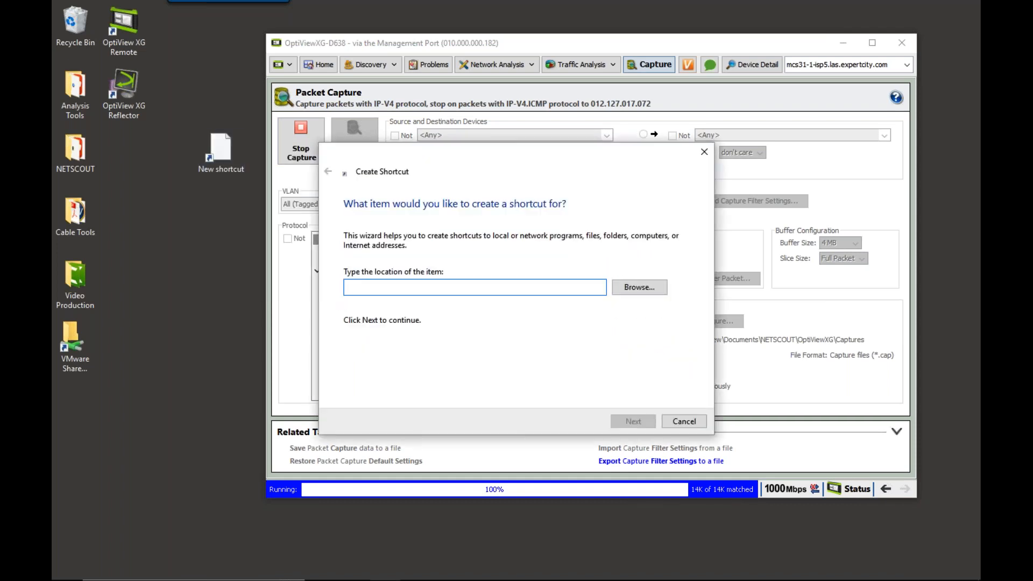
{"action": "type", "text": "ping"}
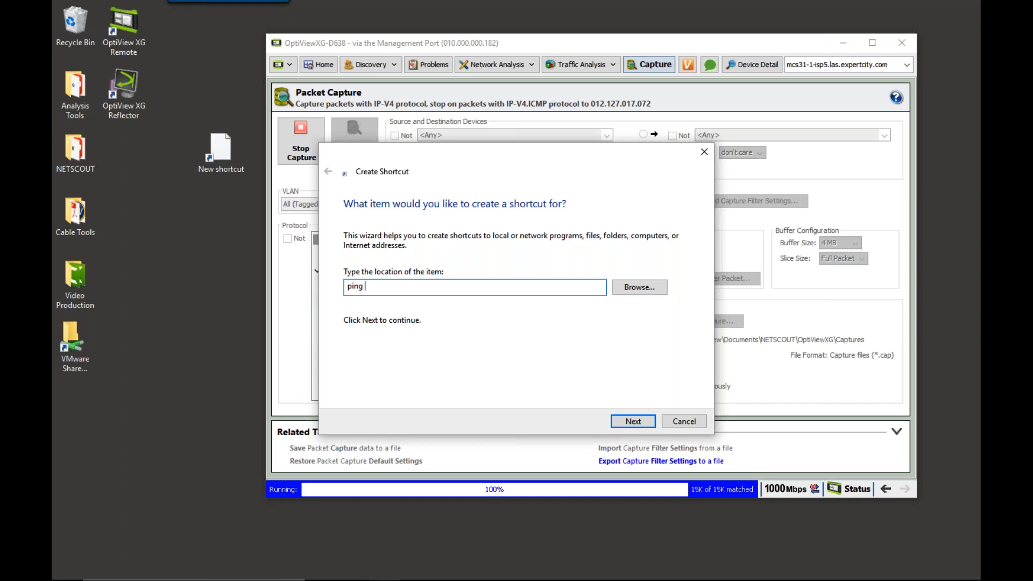
{"action": "type", "text": "12.127."}
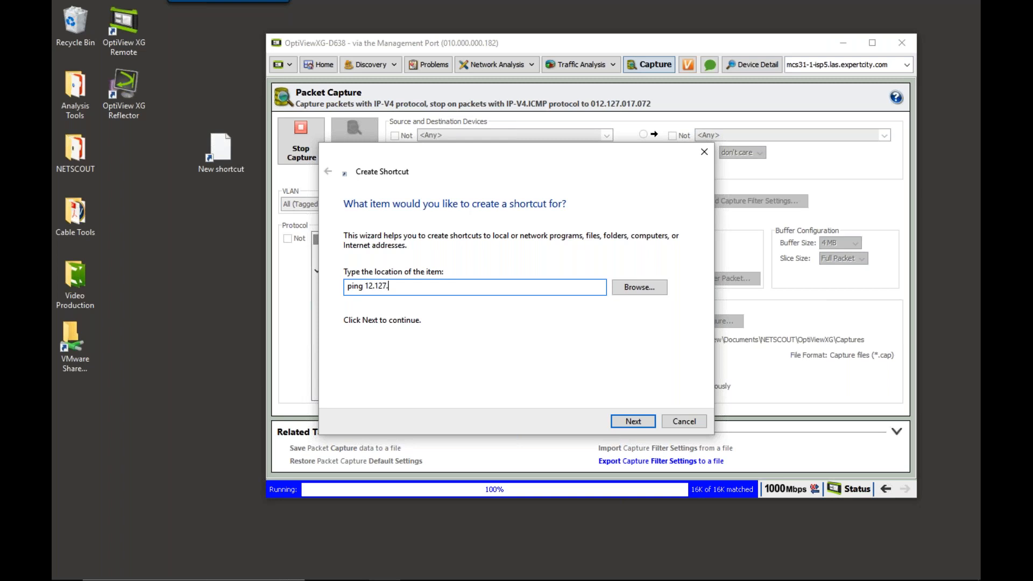
{"action": "type", "text": "17.72 -n 1"}
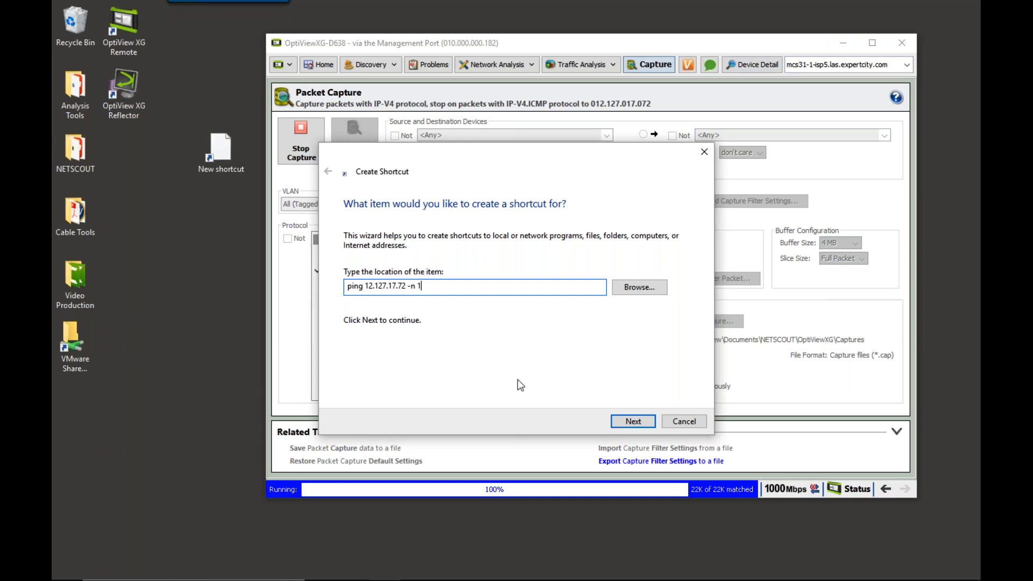
Name the shortcut 'The Problem Happened' and finish creating it
{"action": "left_click", "coordinate": [632, 422]}
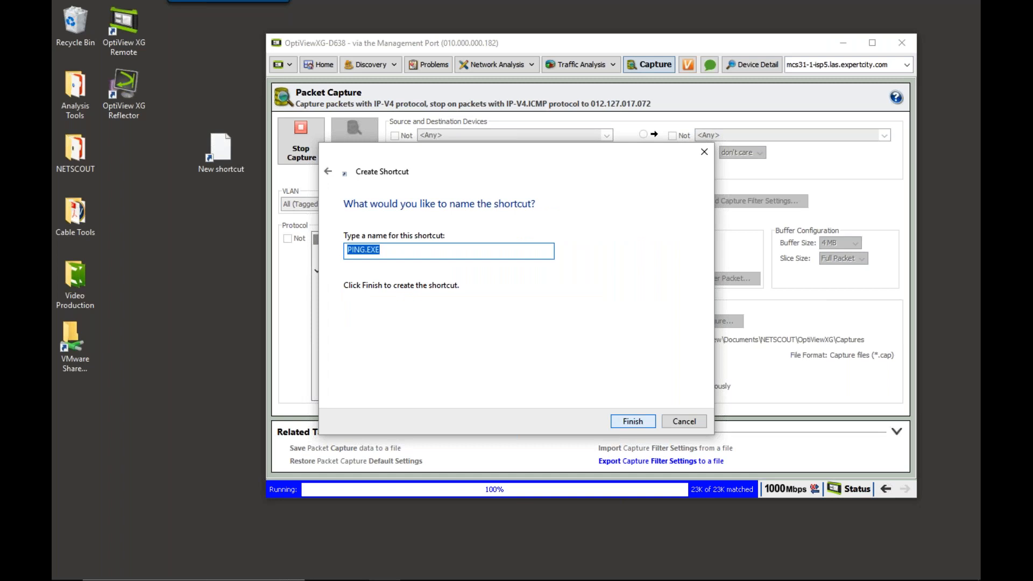
{"action": "type", "text": "The Problem Ha"}
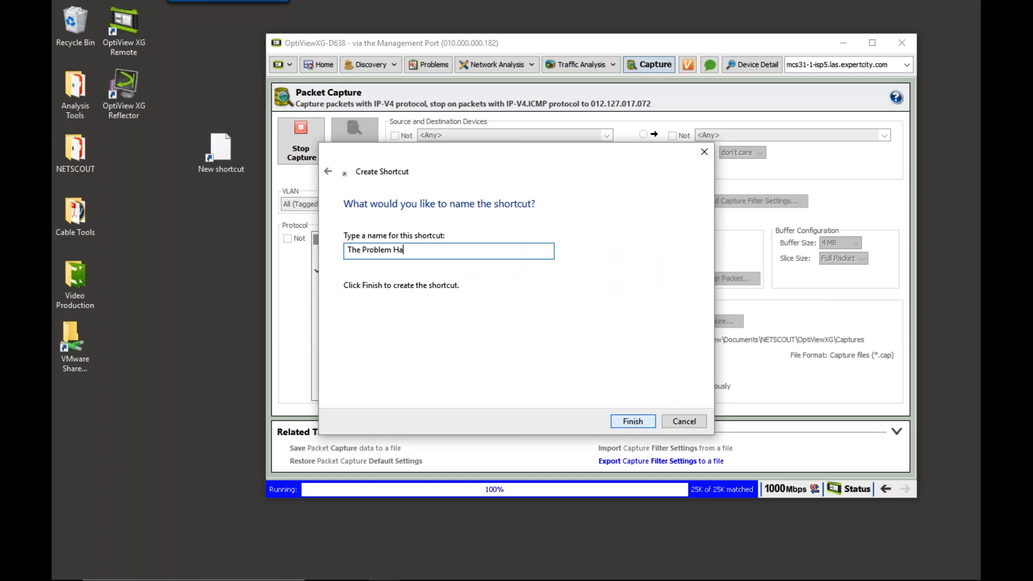
{"action": "type", "text": "ppened"}
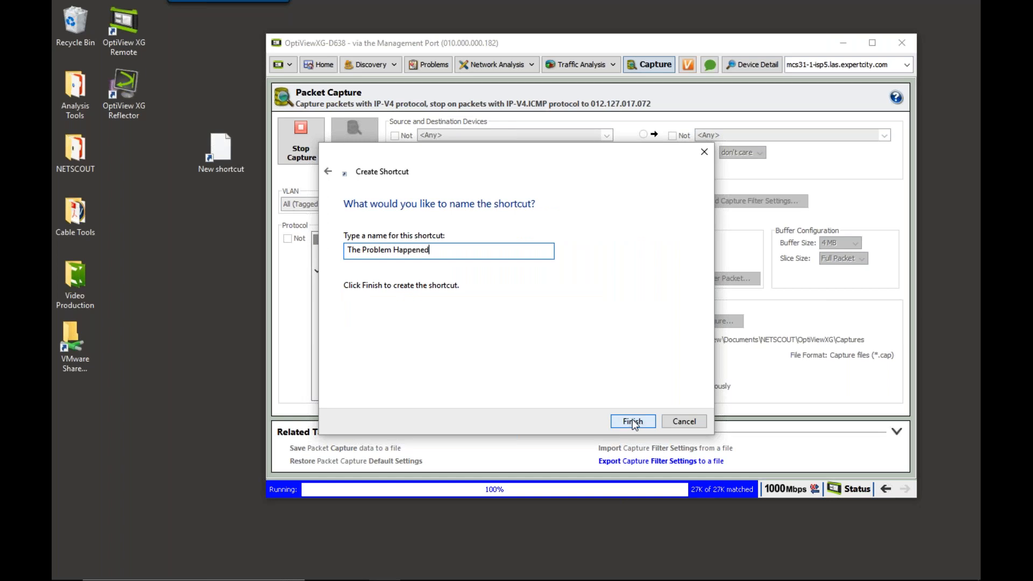
{"action": "left_click", "coordinate": [633, 422]}
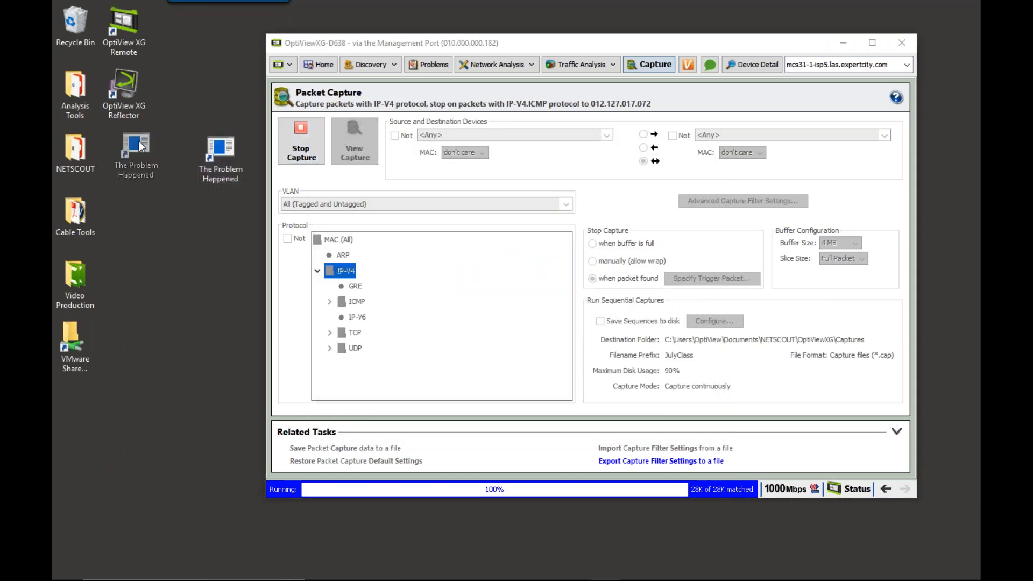
{"action": "mouse_move", "coordinate": [139, 147]}
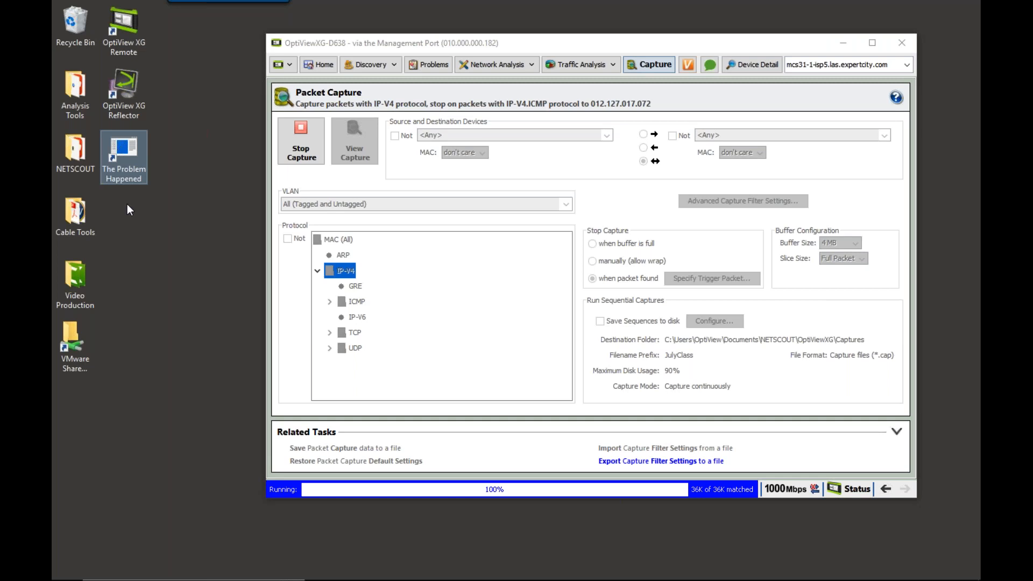
{"action": "mouse_move", "coordinate": [118, 174]}
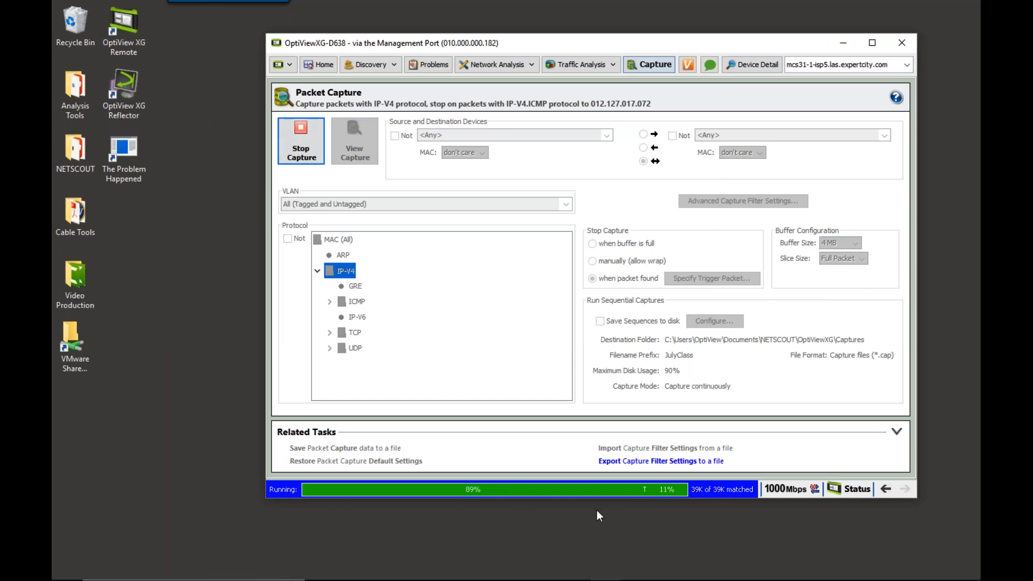
{"action": "mouse_move", "coordinate": [591, 538]}
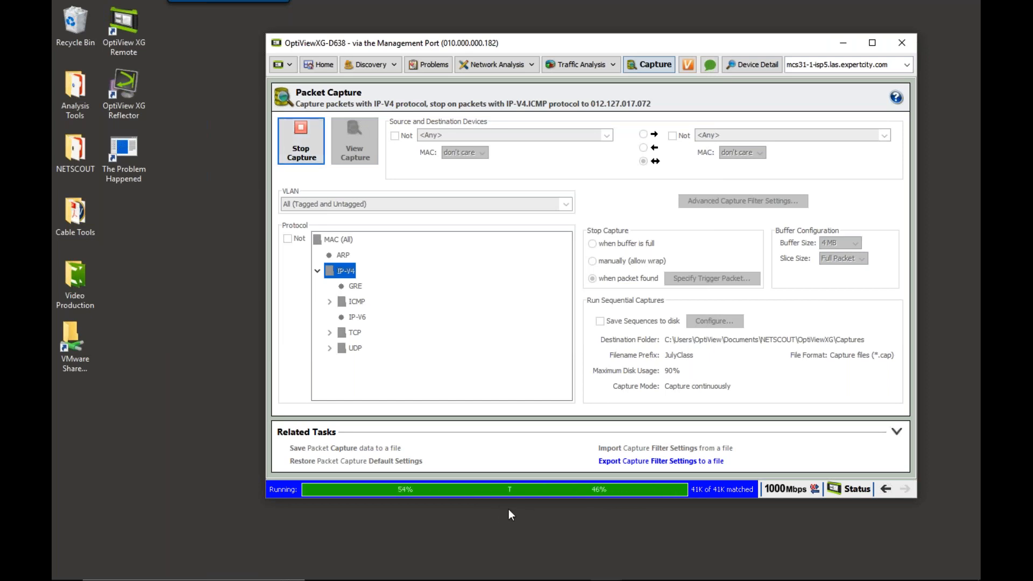
After the capture completes at 50%/50%, view the capture in the analyzer
{"action": "left_click", "coordinate": [301, 140]}
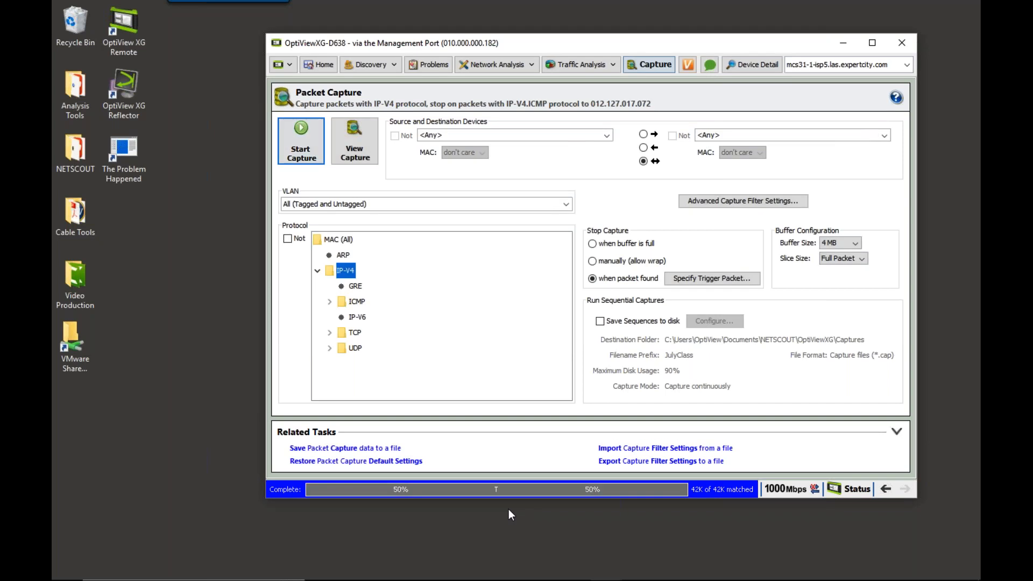
{"action": "mouse_move", "coordinate": [501, 512]}
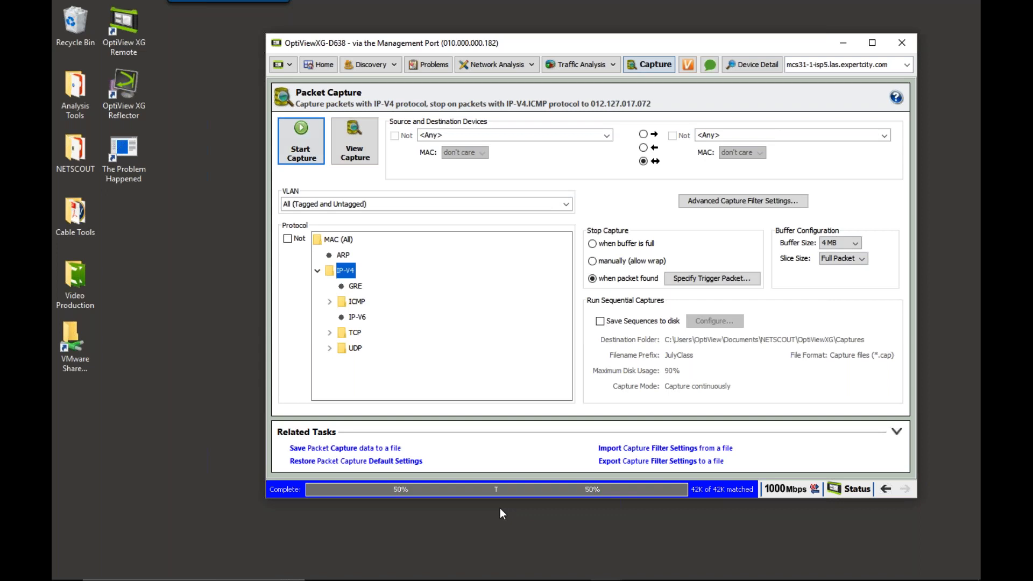
{"action": "left_click", "coordinate": [355, 141]}
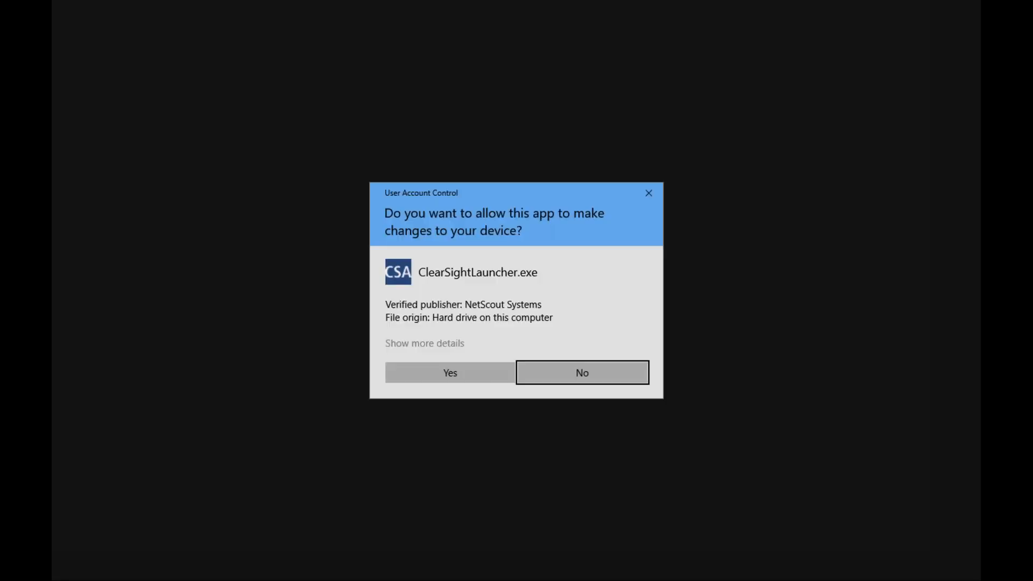
Allow ClearSightLauncher to run and go to the trigger frame, the ICMP request at frame 0
{"action": "left_click", "coordinate": [450, 372]}
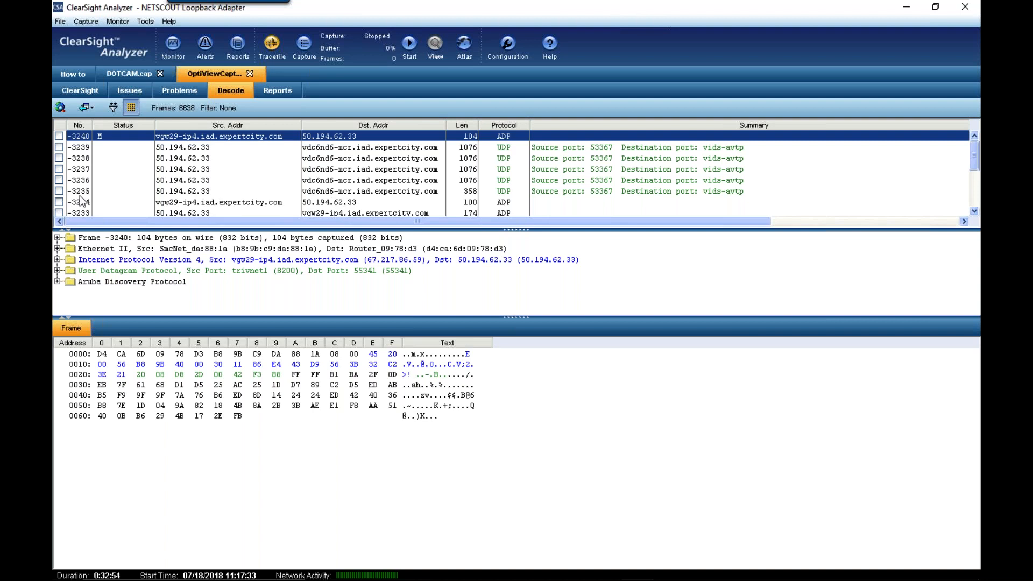
{"action": "scroll", "scroll_direction": "down", "scroll_amount": 3}
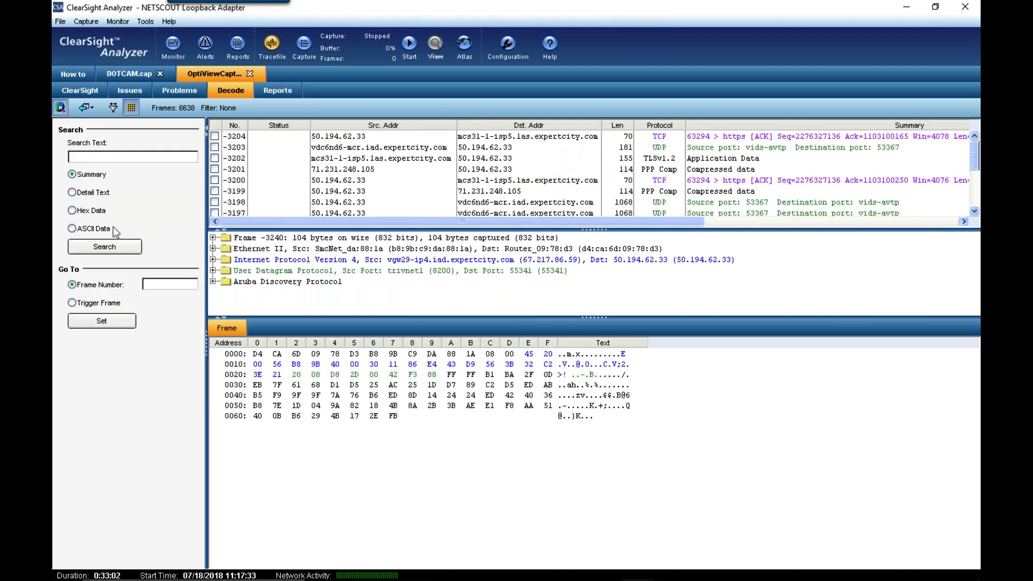
{"action": "left_click", "coordinate": [69, 303]}
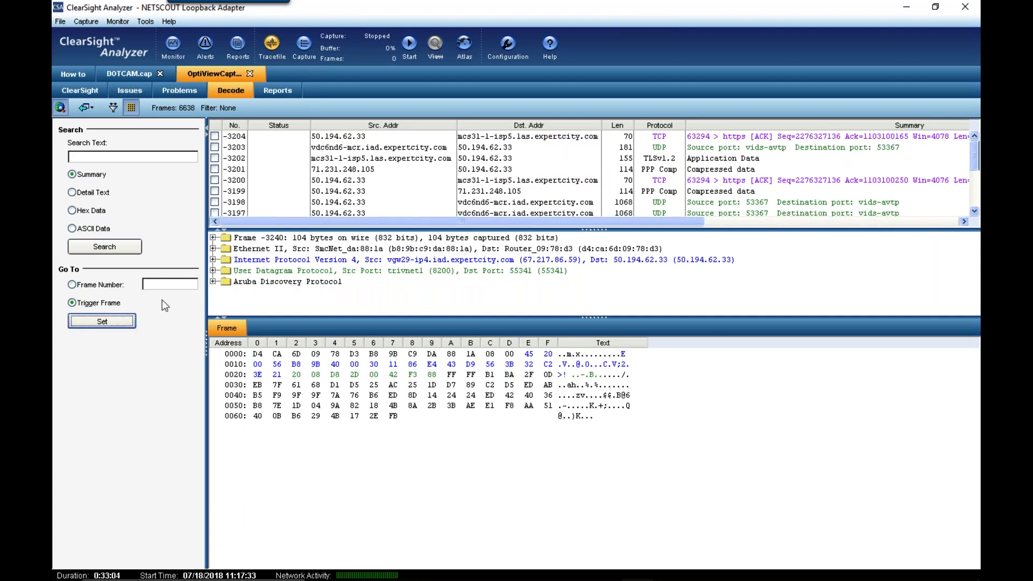
{"action": "left_click", "coordinate": [101, 321]}
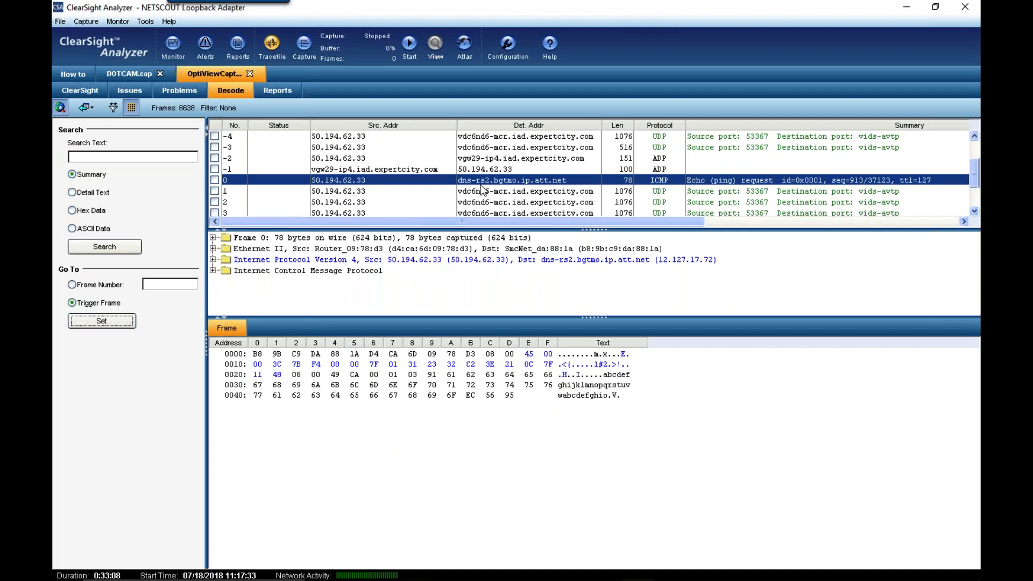
{"action": "mouse_move", "coordinate": [597, 189]}
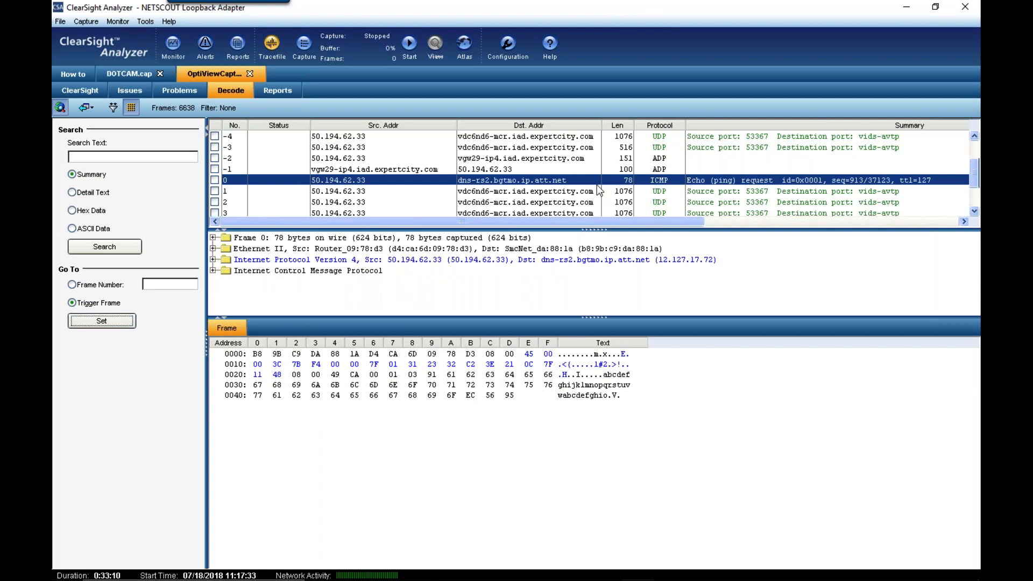
{"action": "mouse_move", "coordinate": [684, 271]}
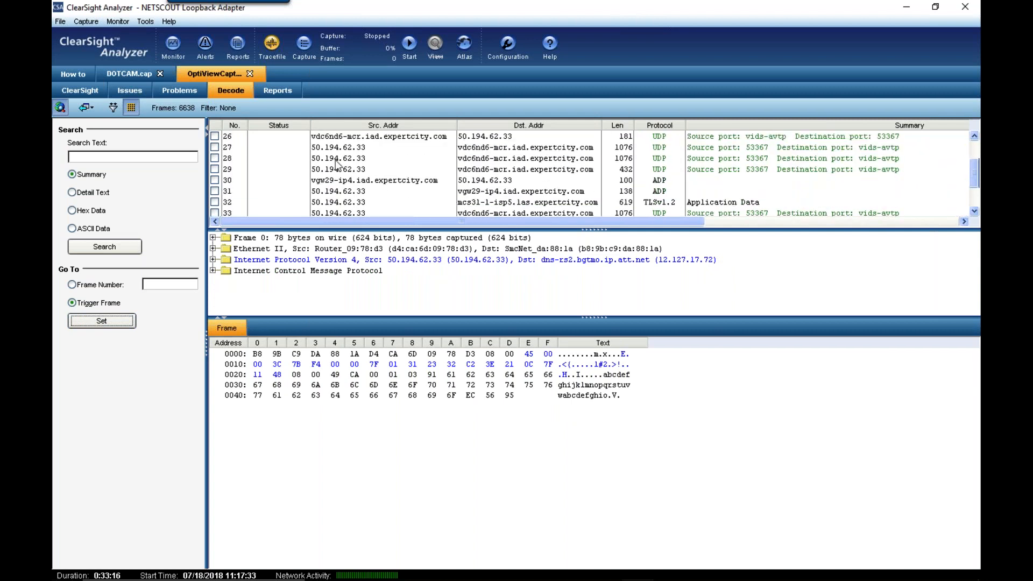
{"action": "left_click", "coordinate": [78, 91]}
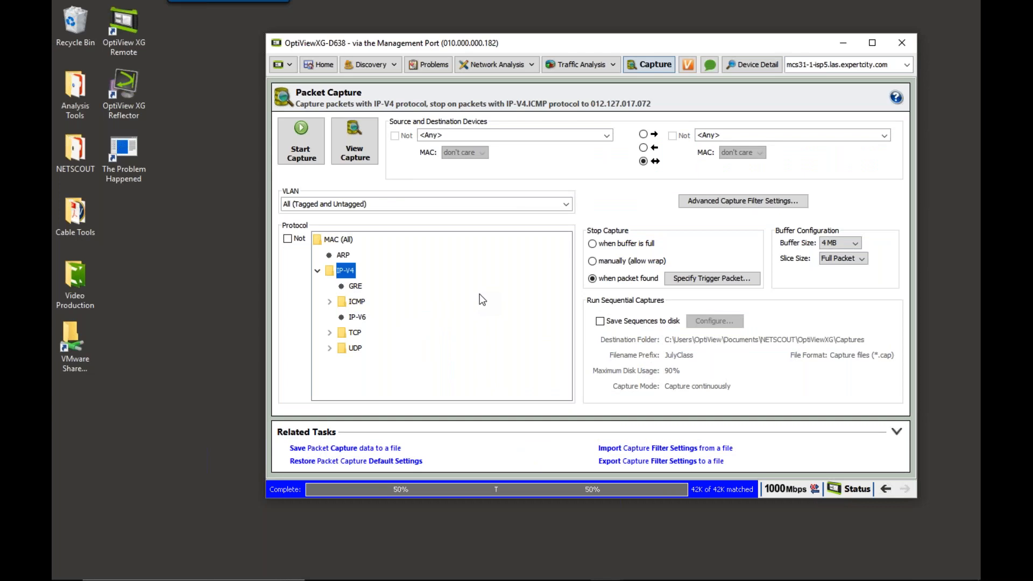
{"action": "mouse_move", "coordinate": [538, 274]}
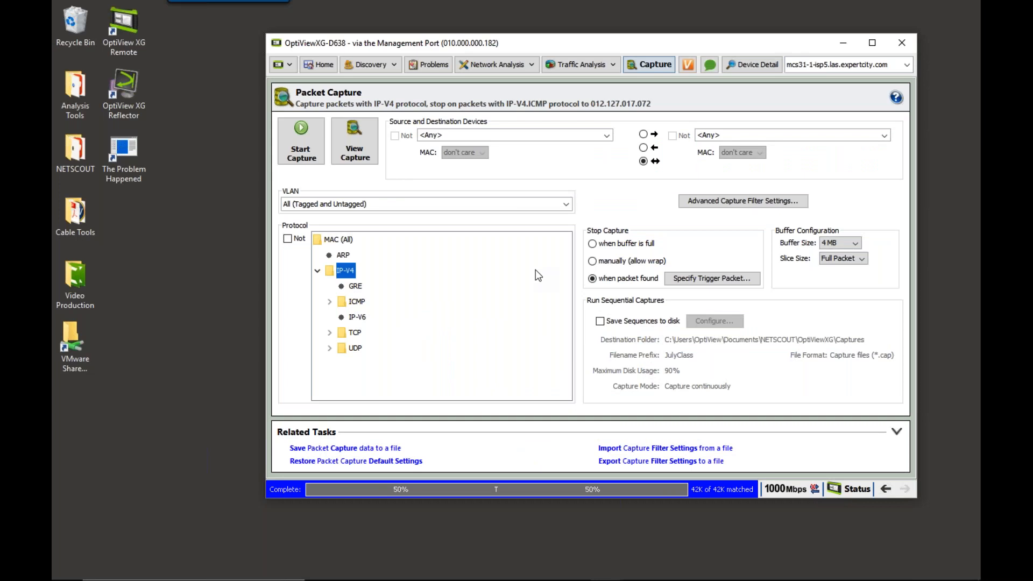
Enable Save Sequences to disk with filename prefix JulyTrigger and start the capture
{"action": "left_click", "coordinate": [601, 320]}
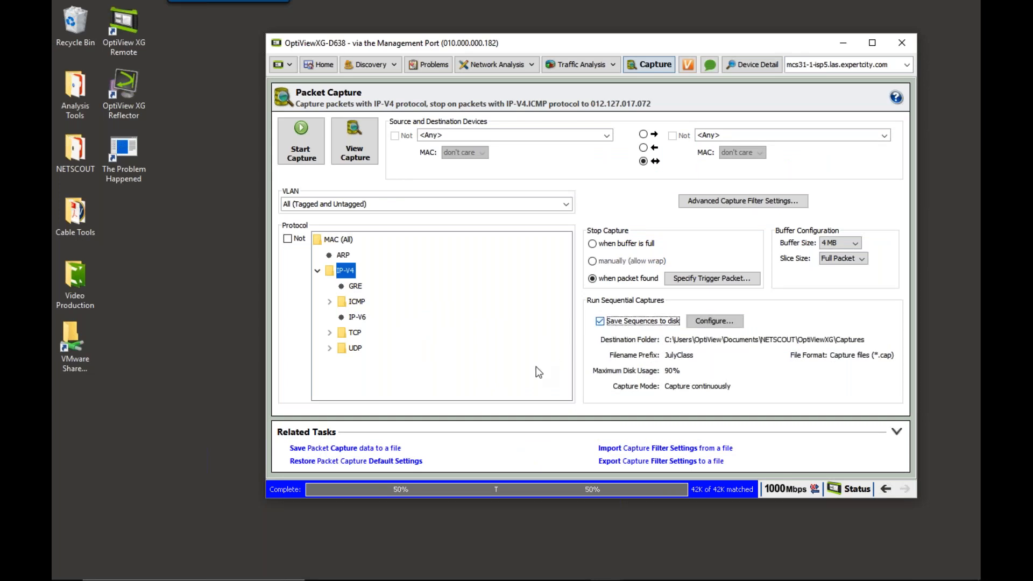
{"action": "left_click", "coordinate": [715, 321]}
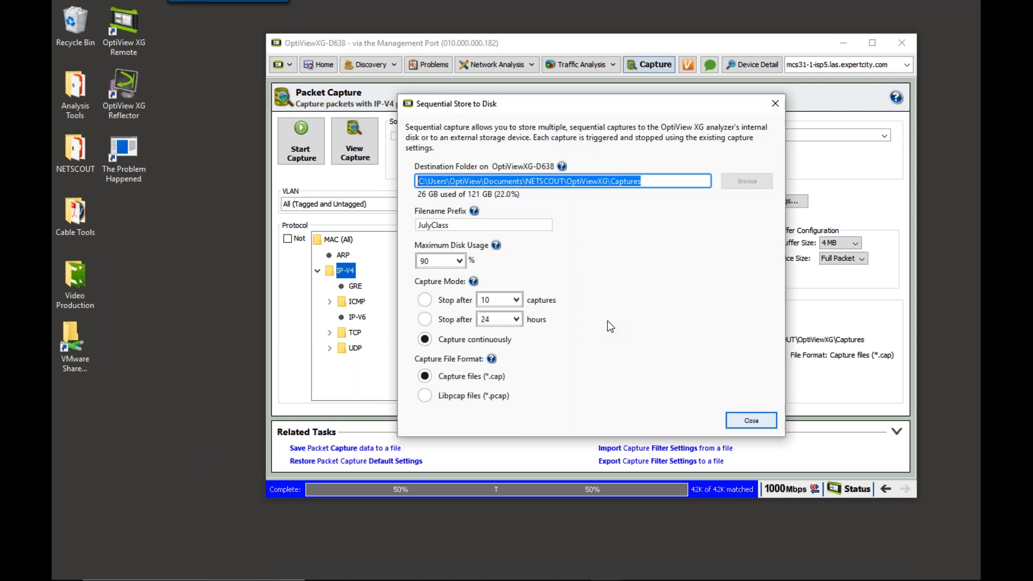
{"action": "left_click", "coordinate": [482, 224]}
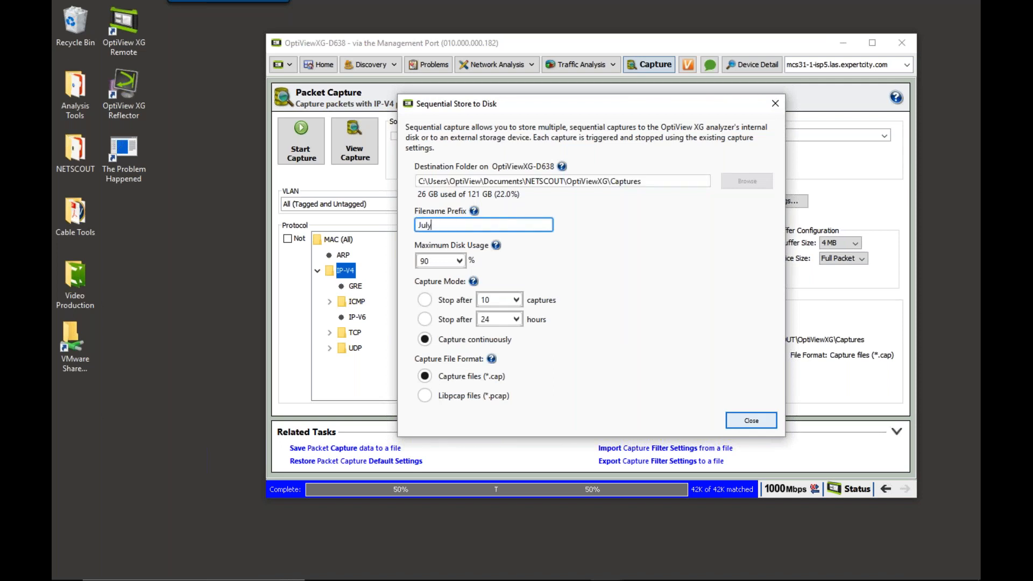
{"action": "type", "text": "Trigger"}
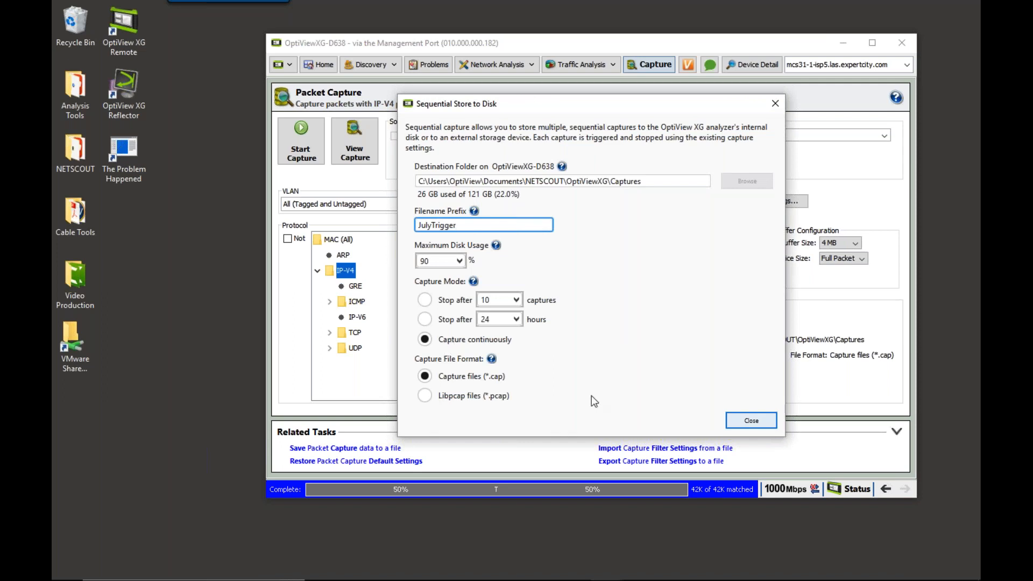
{"action": "left_click", "coordinate": [751, 419]}
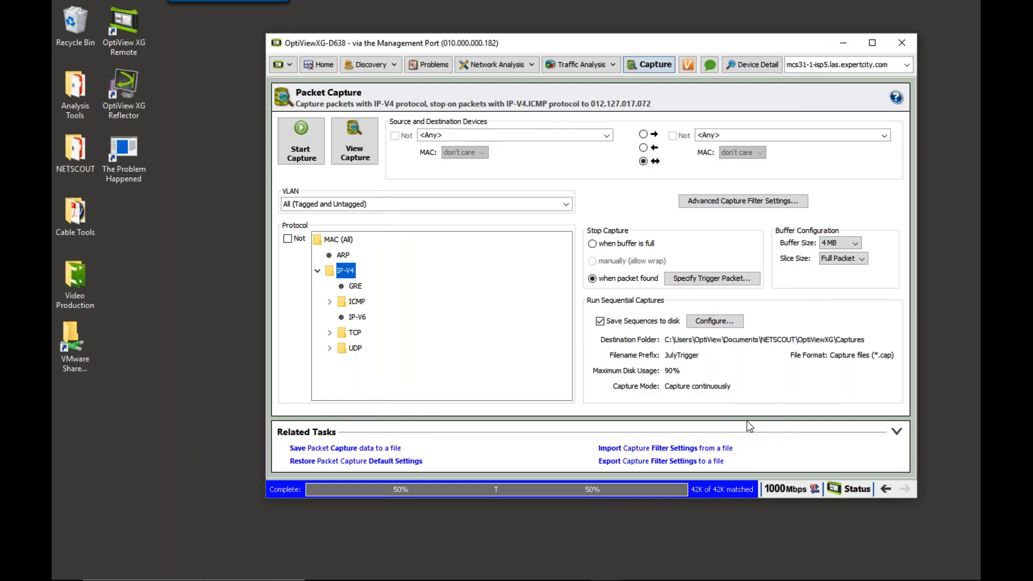
{"action": "left_click", "coordinate": [302, 140]}
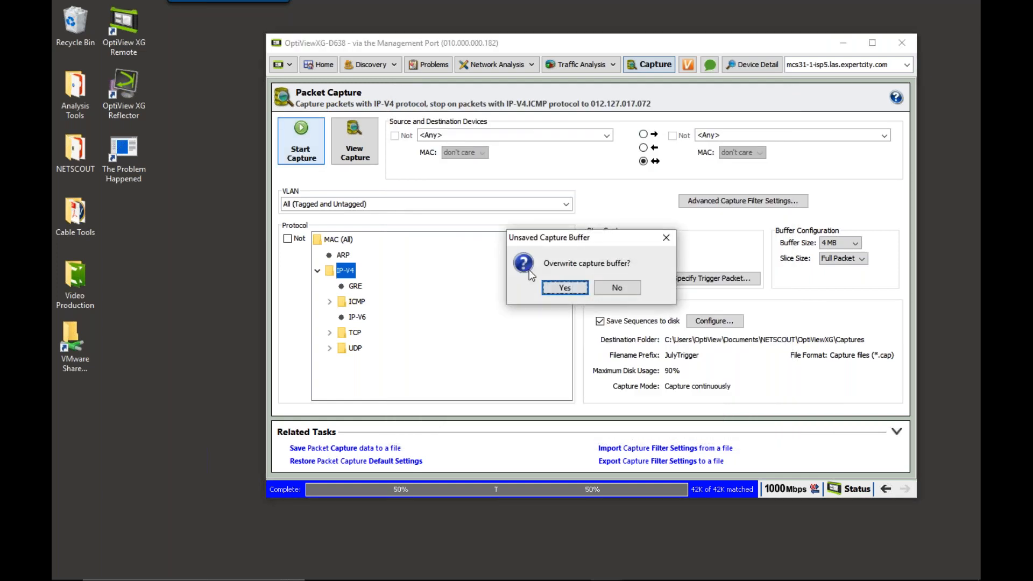
Confirm overwriting the buffer so the sequential JulyTrigger capture runs
{"action": "left_click", "coordinate": [564, 287]}
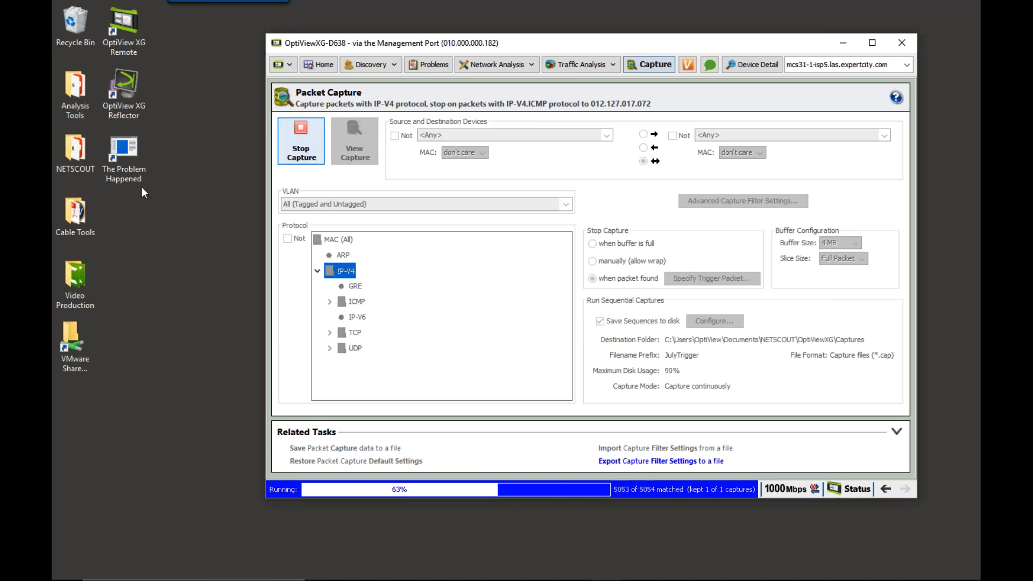
{"action": "mouse_move", "coordinate": [158, 185]}
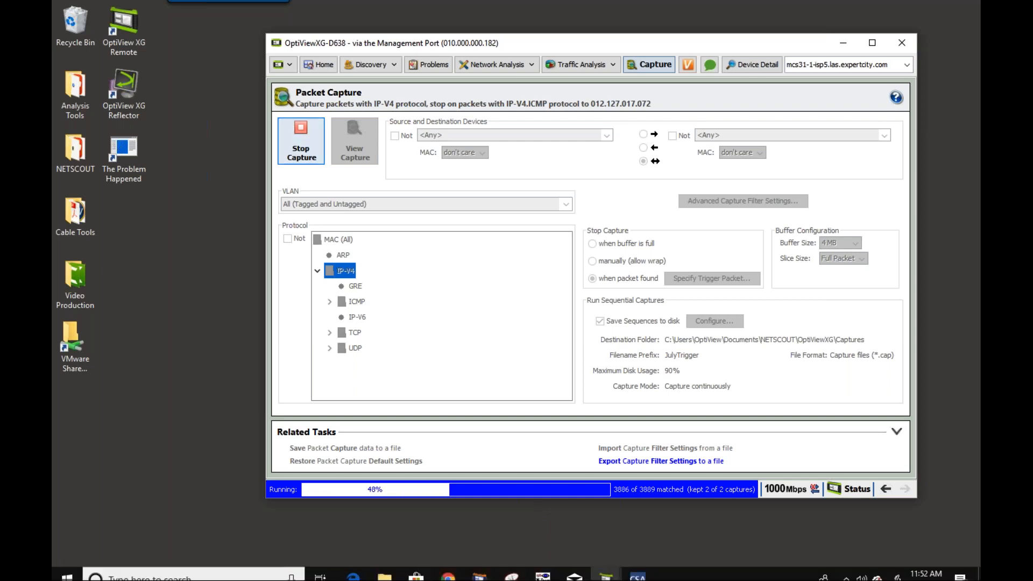
{"action": "mouse_move", "coordinate": [605, 573]}
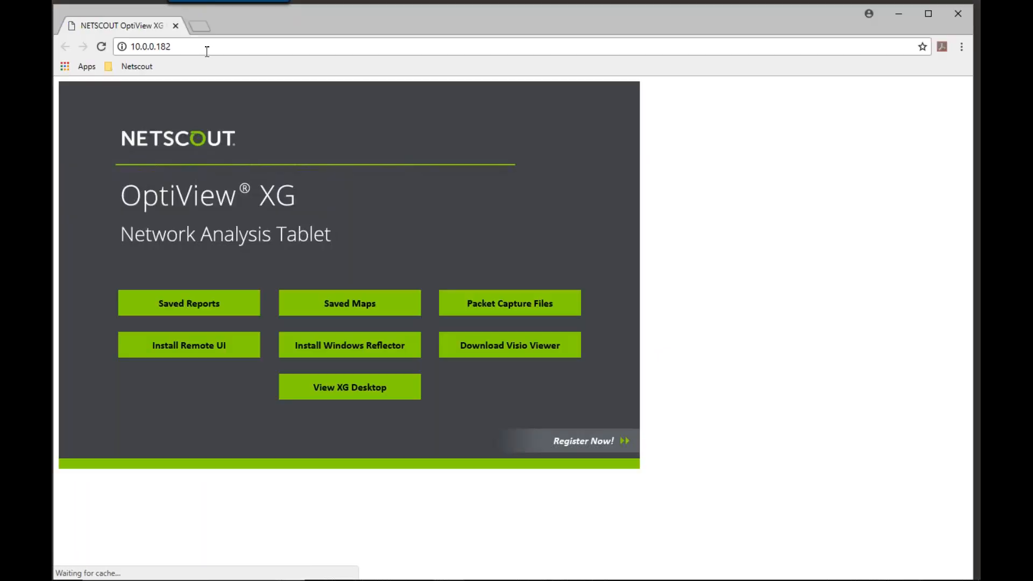
Download JulyTrigger_7-18-18_11_52_27_AM.cap from Packet Capture Files and open the downloaded file
{"action": "left_click", "coordinate": [510, 304]}
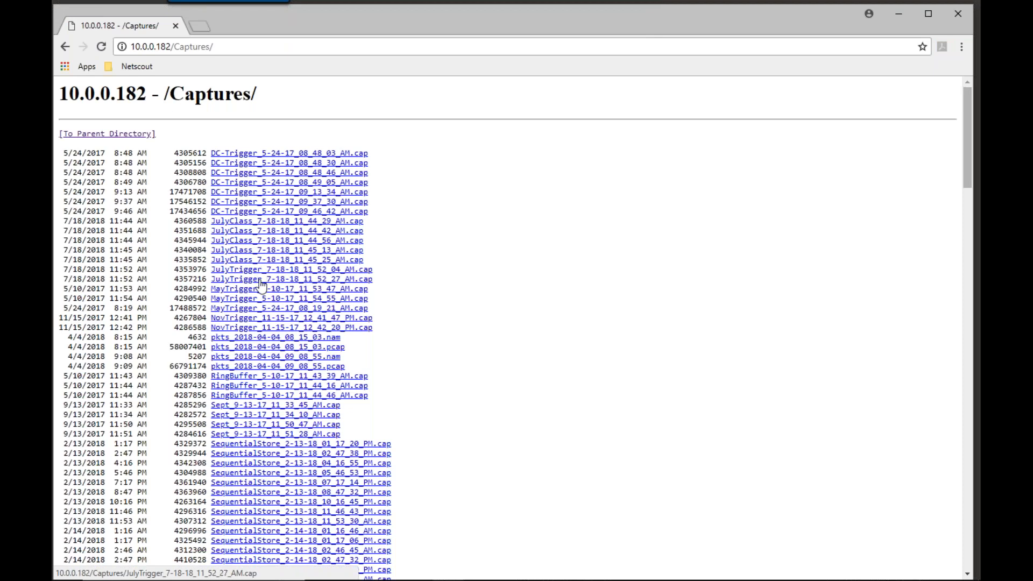
{"action": "left_click", "coordinate": [264, 280]}
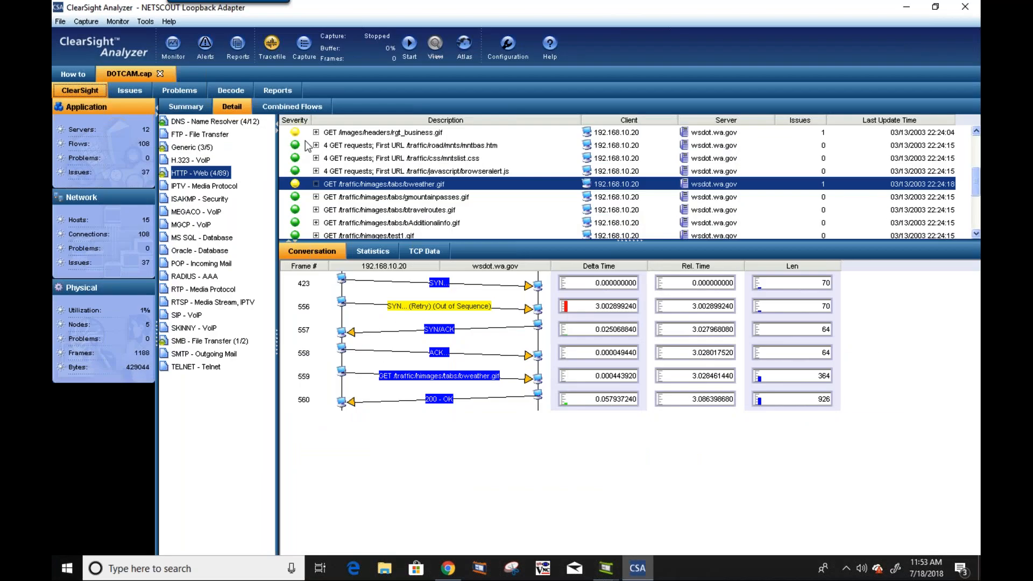
{"action": "mouse_move", "coordinate": [258, 103]}
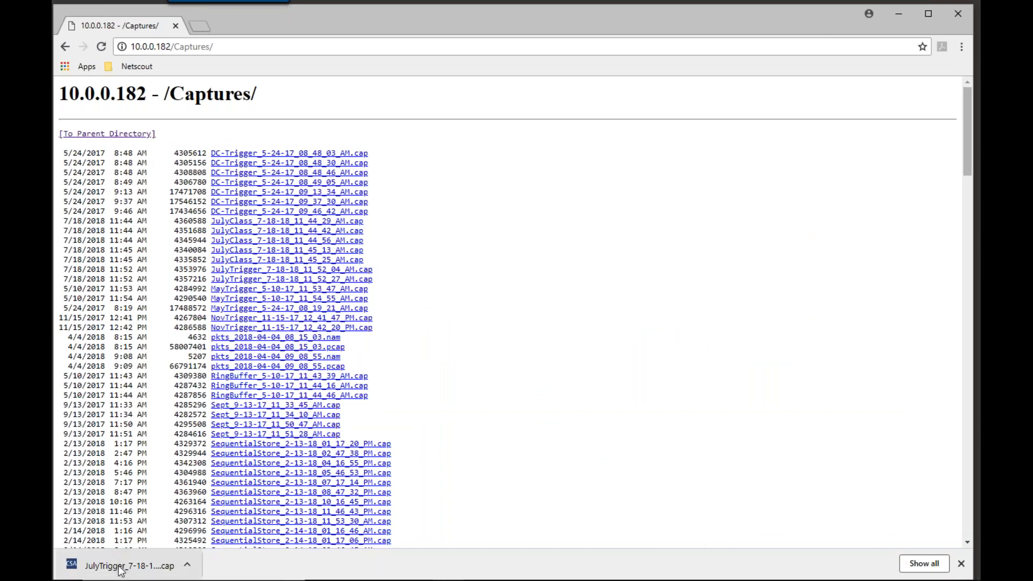
{"action": "left_click", "coordinate": [129, 566]}
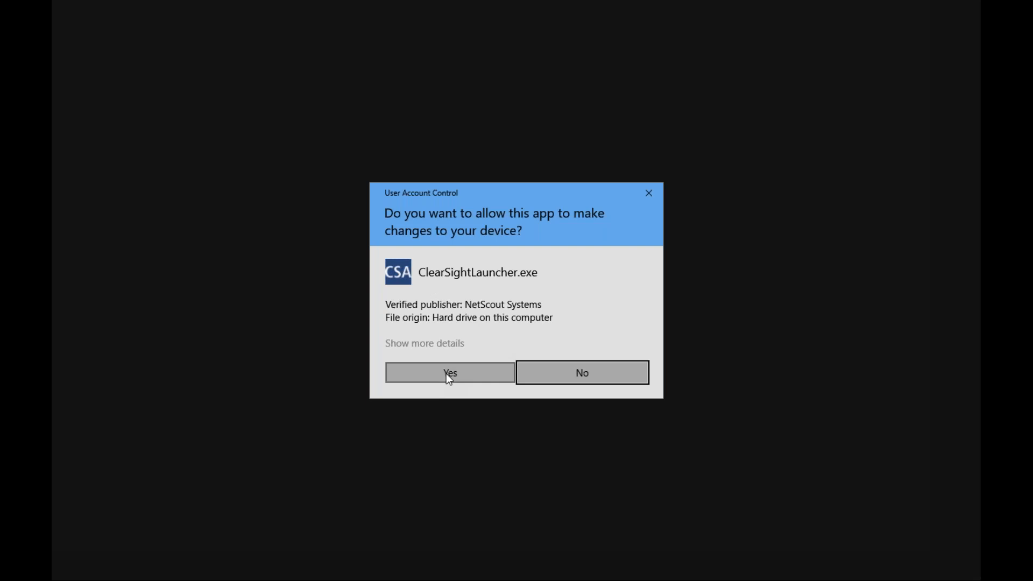
Allow ClearSightLauncher to run, then jump to the Trigger Frame via the Go To panel
{"action": "left_click", "coordinate": [450, 372]}
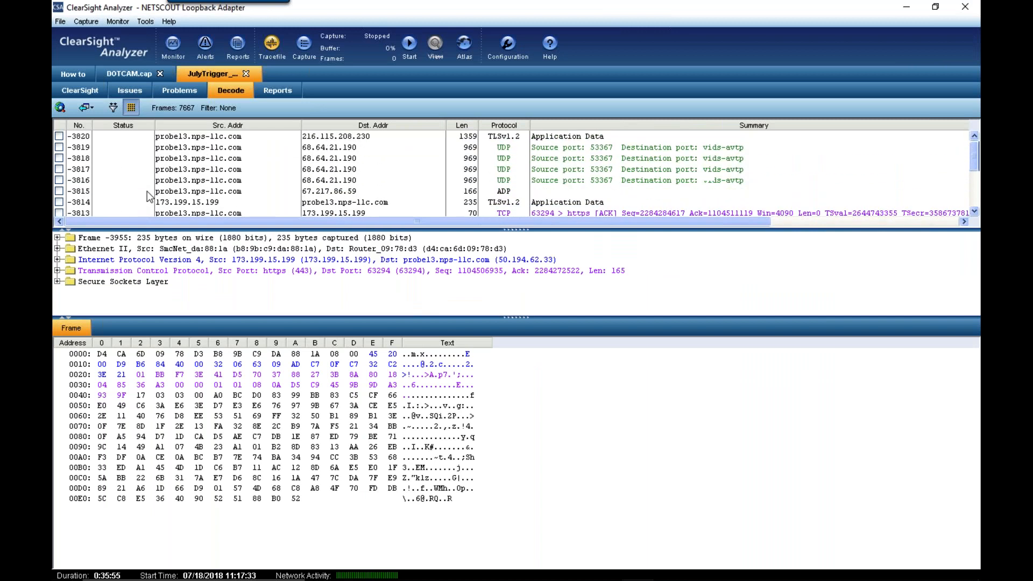
{"action": "left_click", "coordinate": [53, 106]}
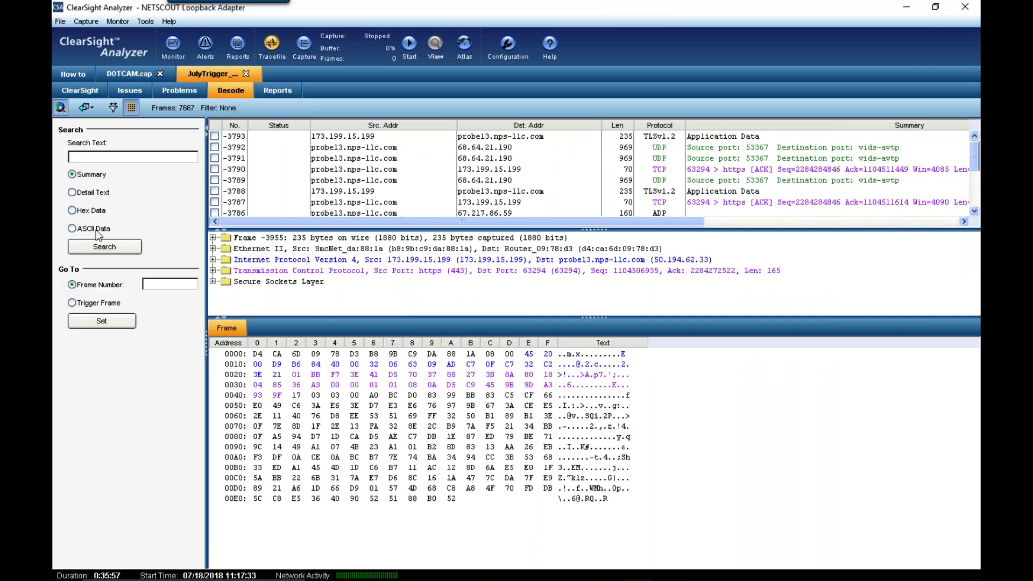
{"action": "left_click", "coordinate": [69, 303]}
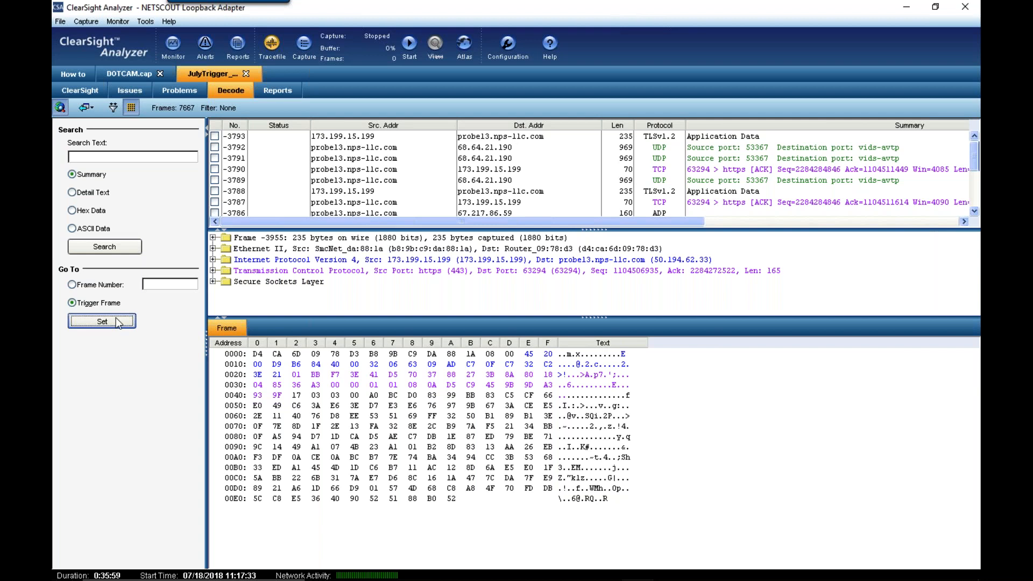
{"action": "left_click", "coordinate": [101, 321]}
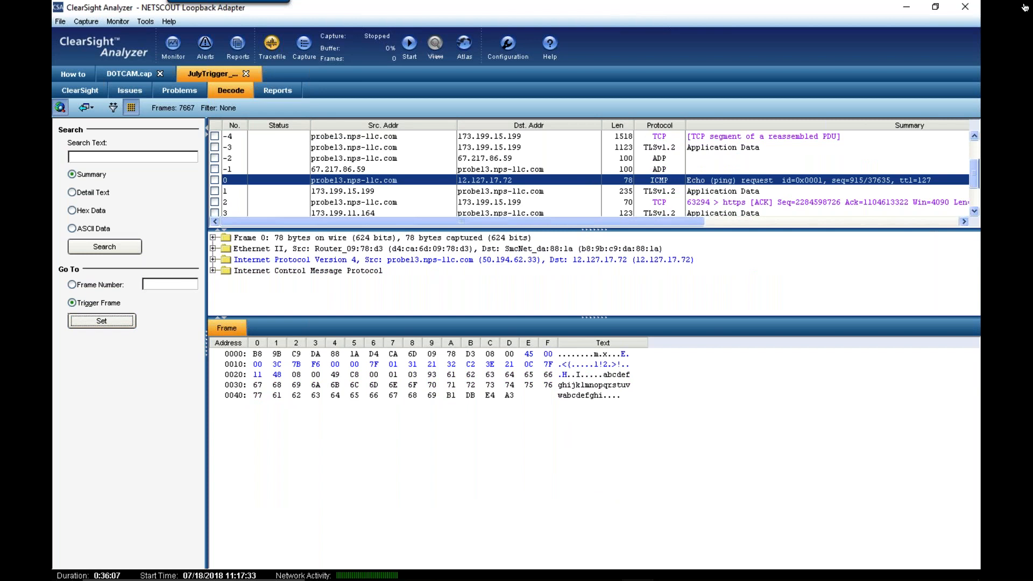
{"action": "mouse_move", "coordinate": [333, 100]}
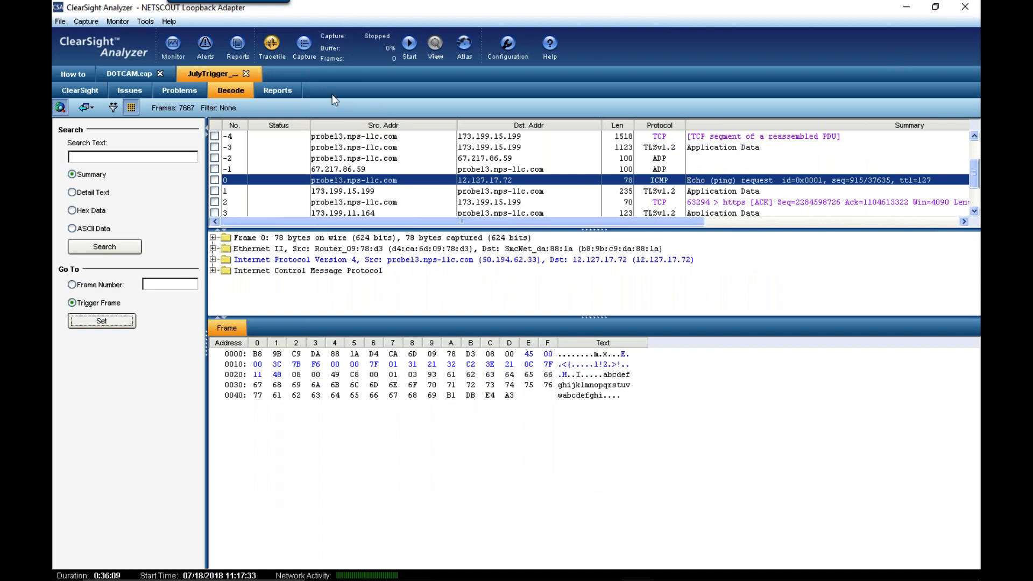